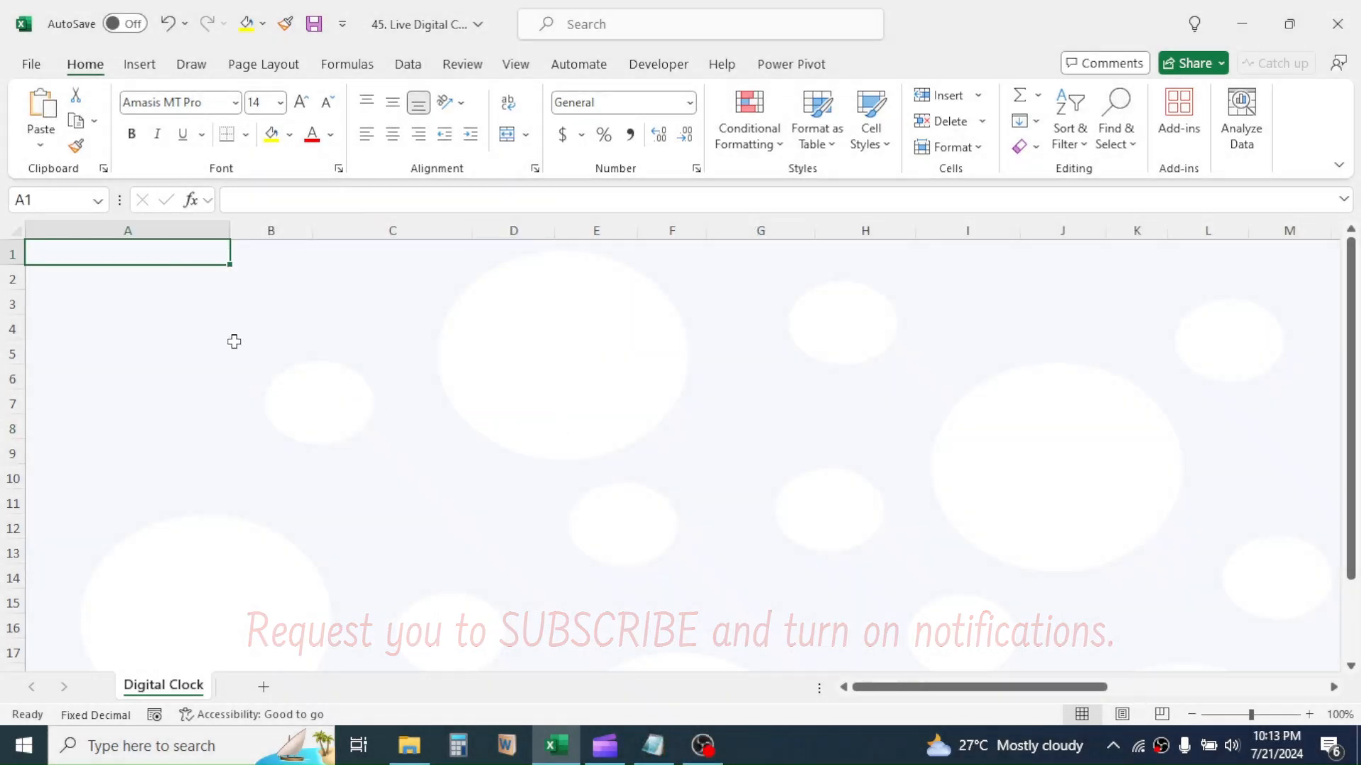
Enter TRUE in A1 and 0 in A2, formatted as 1:30:55 PM time (12:00:00 AM)
{"action": "type", "text": "TRUE"}
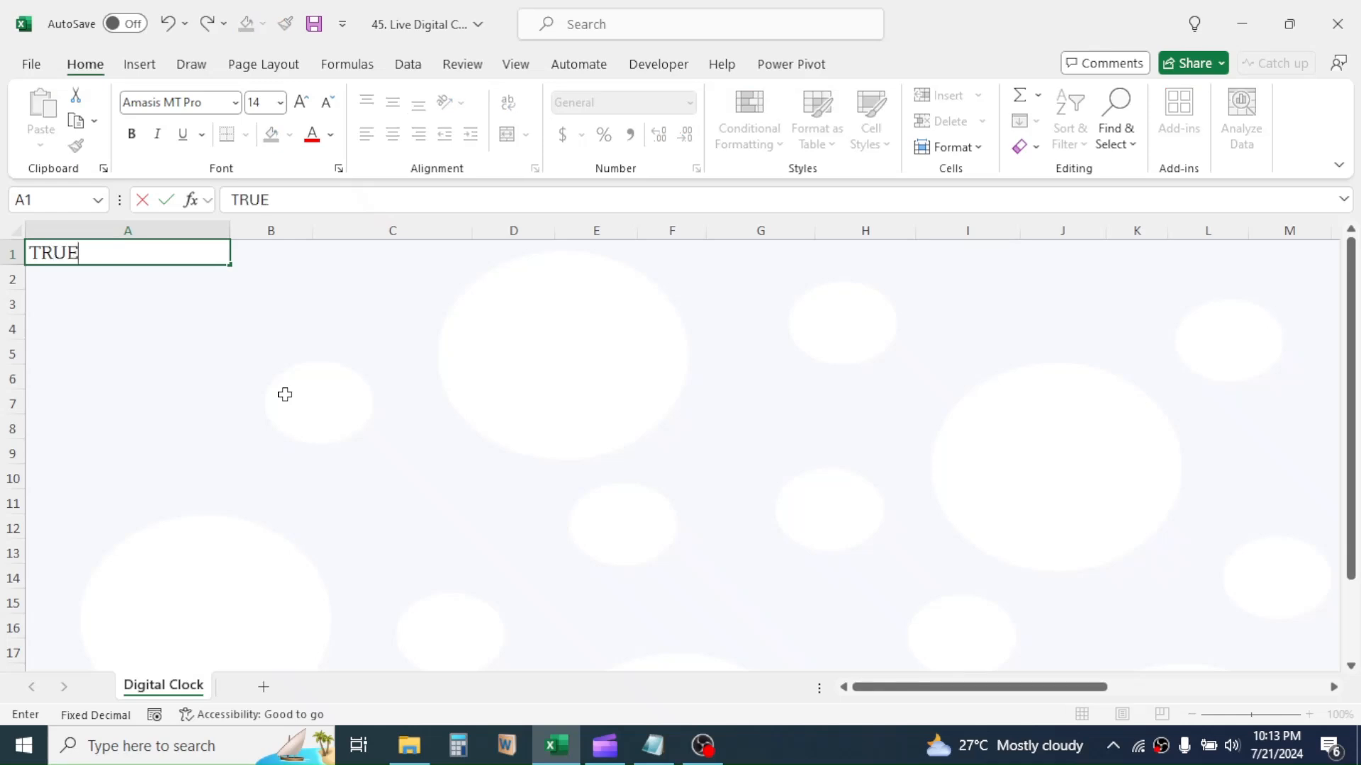
{"action": "key", "text": "enter"}
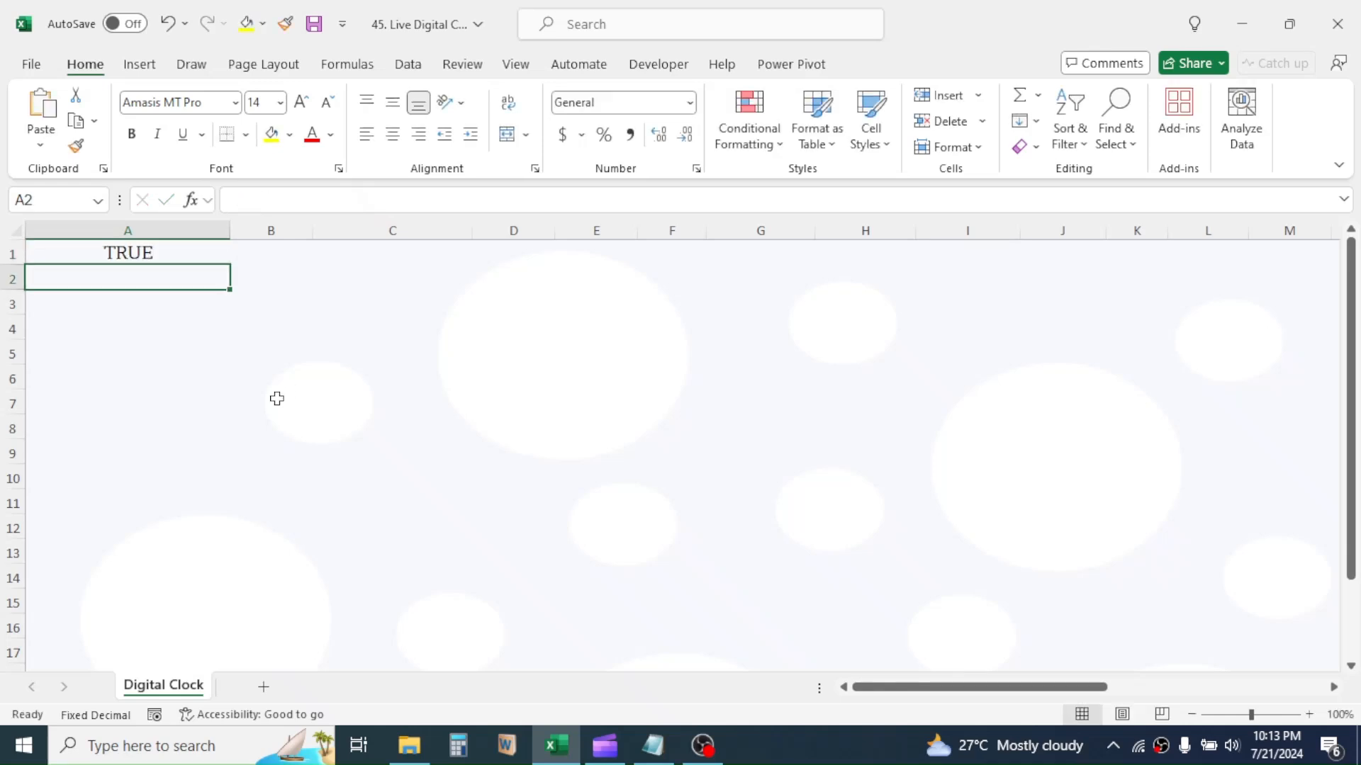
{"action": "type", "text": "0"}
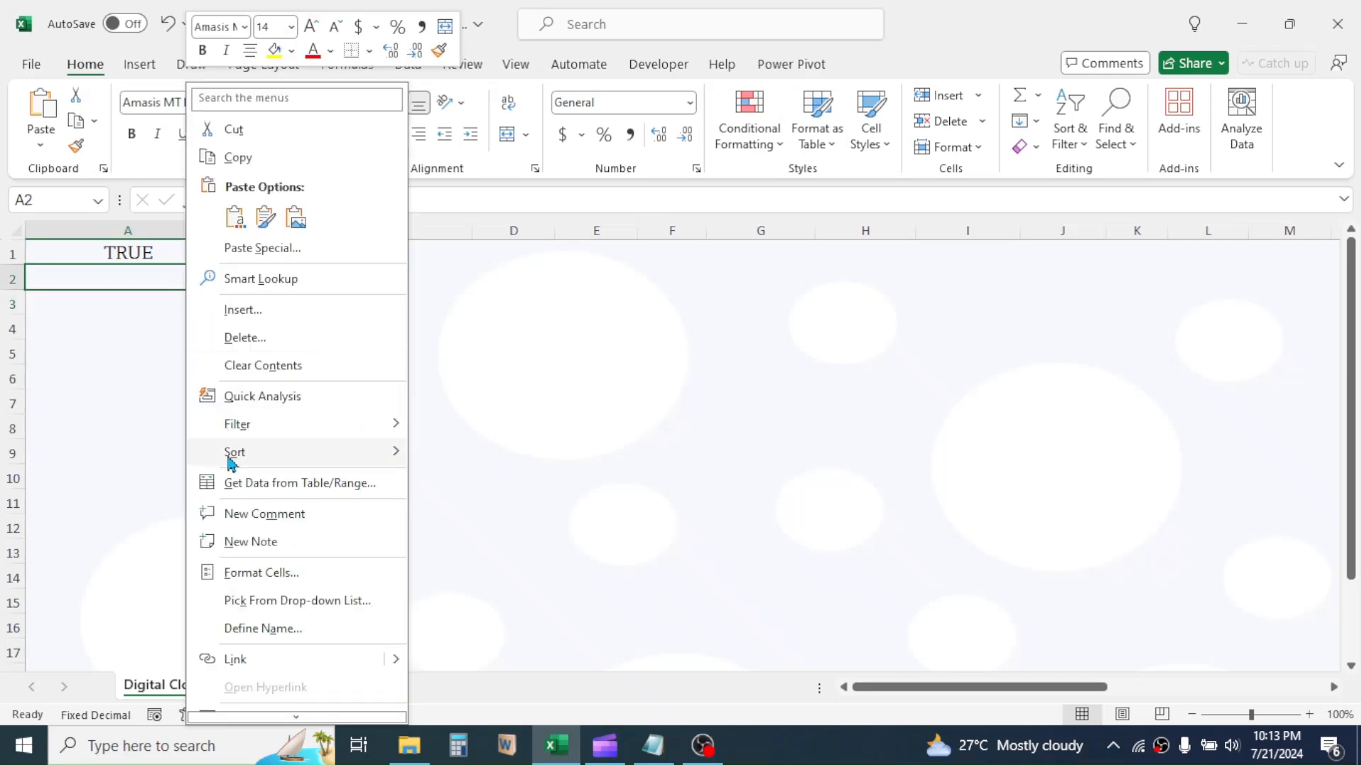
{"action": "left_click", "coordinate": [260, 572]}
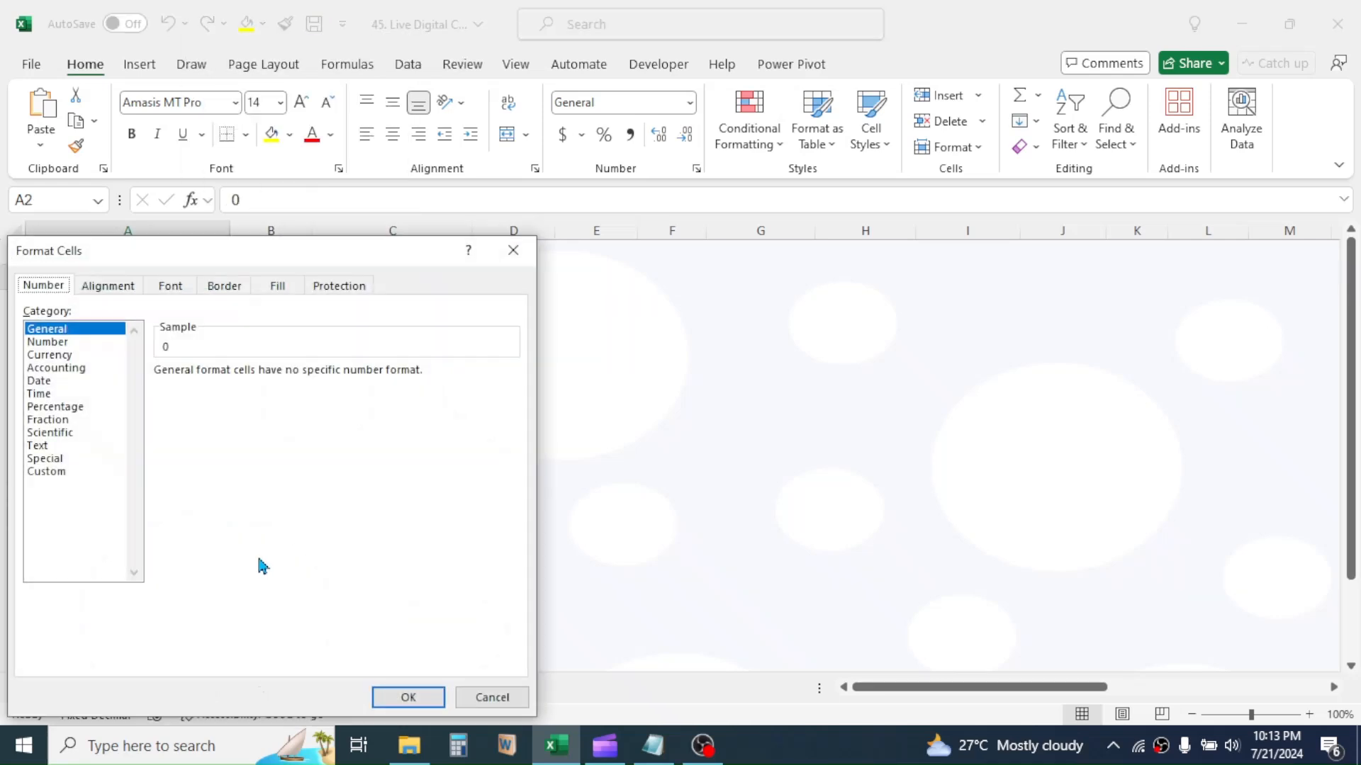
{"action": "left_click", "coordinate": [38, 394]}
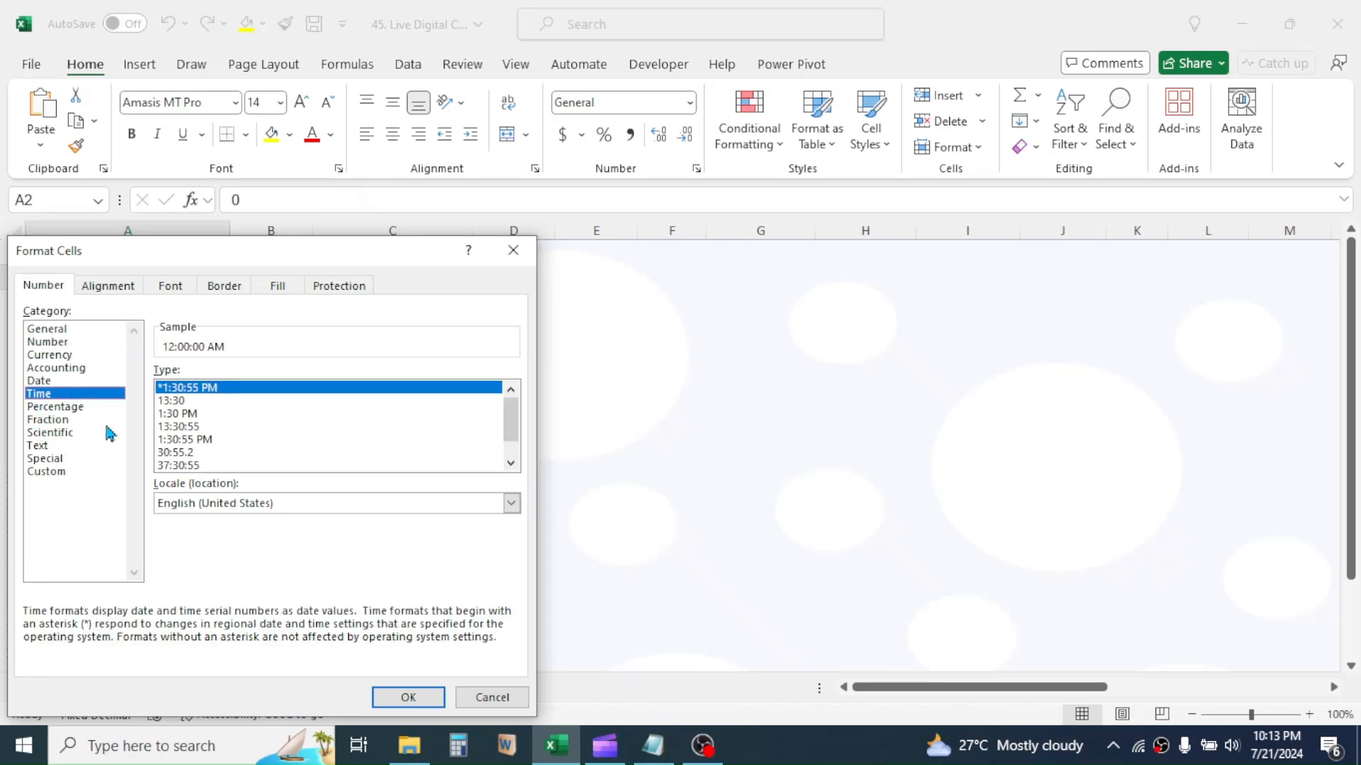
{"action": "left_click", "coordinate": [185, 439]}
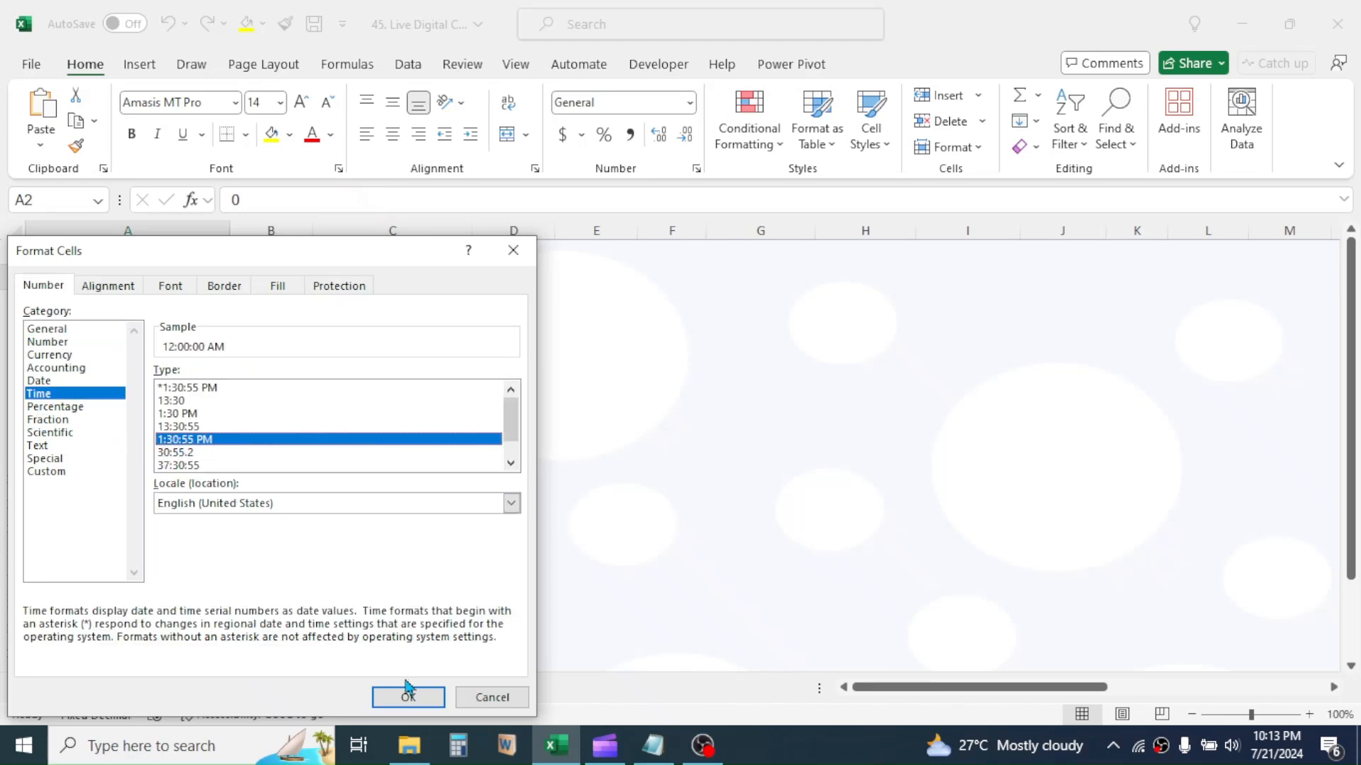
{"action": "left_click", "coordinate": [409, 696]}
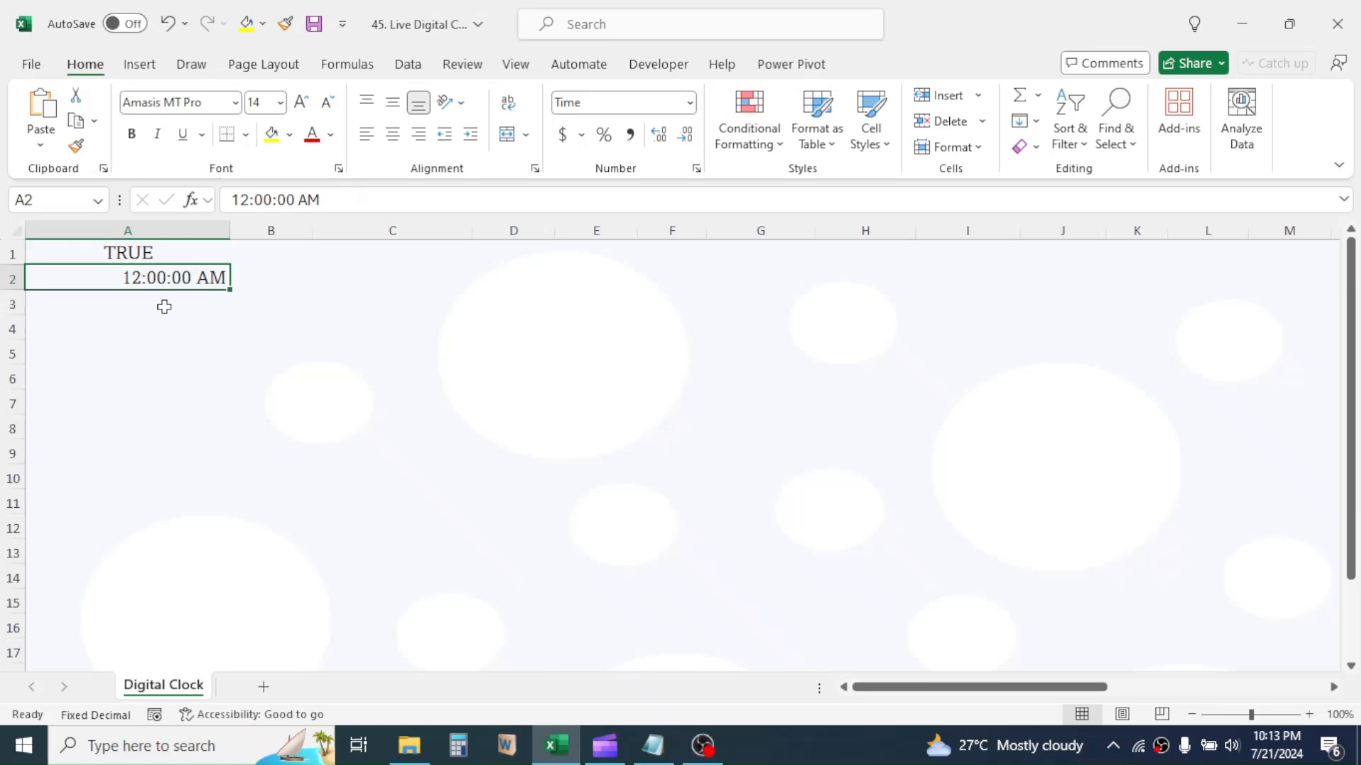
Enter =NOW() in A3 and apply the 14-Mar-12 date format, showing 21-Jul-24
{"action": "type", "text": "=NO"}
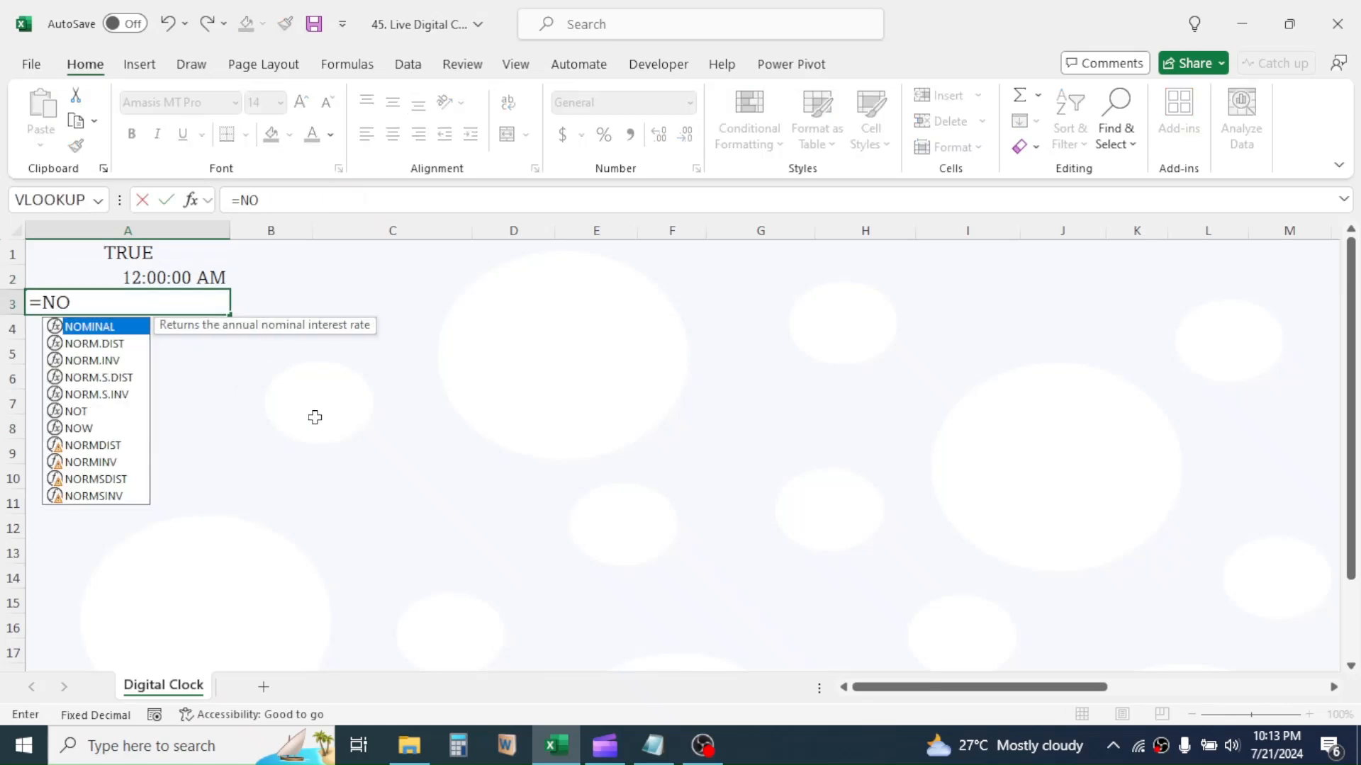
{"action": "key", "text": "enter"}
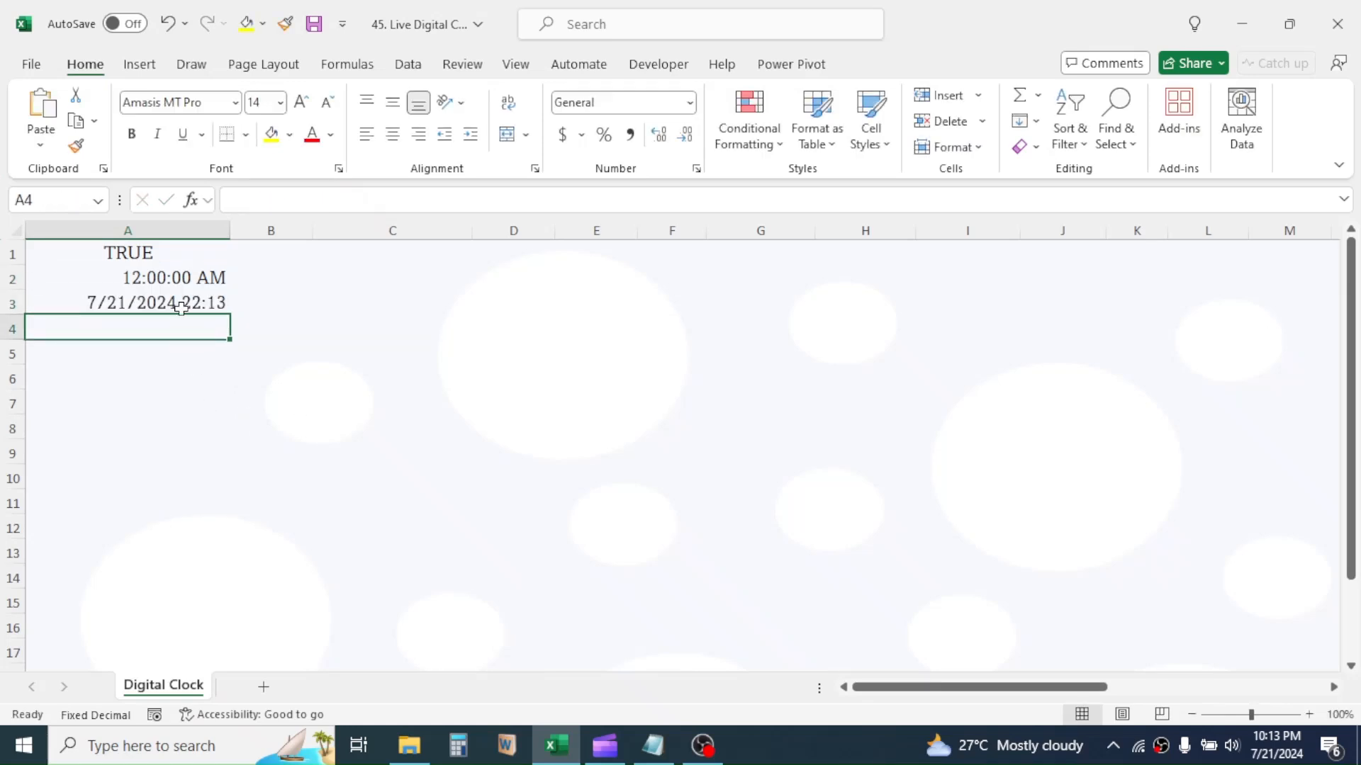
{"action": "right_click", "coordinate": [156, 303]}
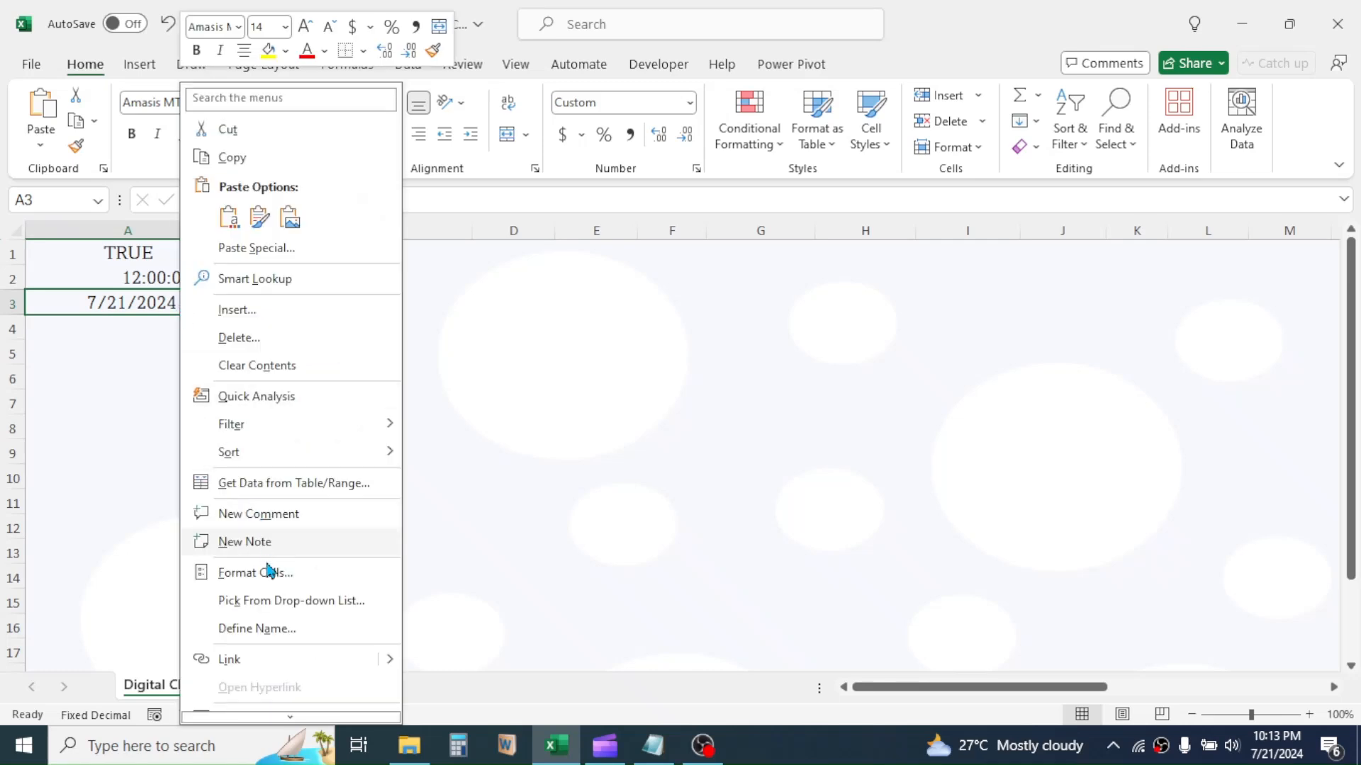
{"action": "left_click", "coordinate": [255, 572]}
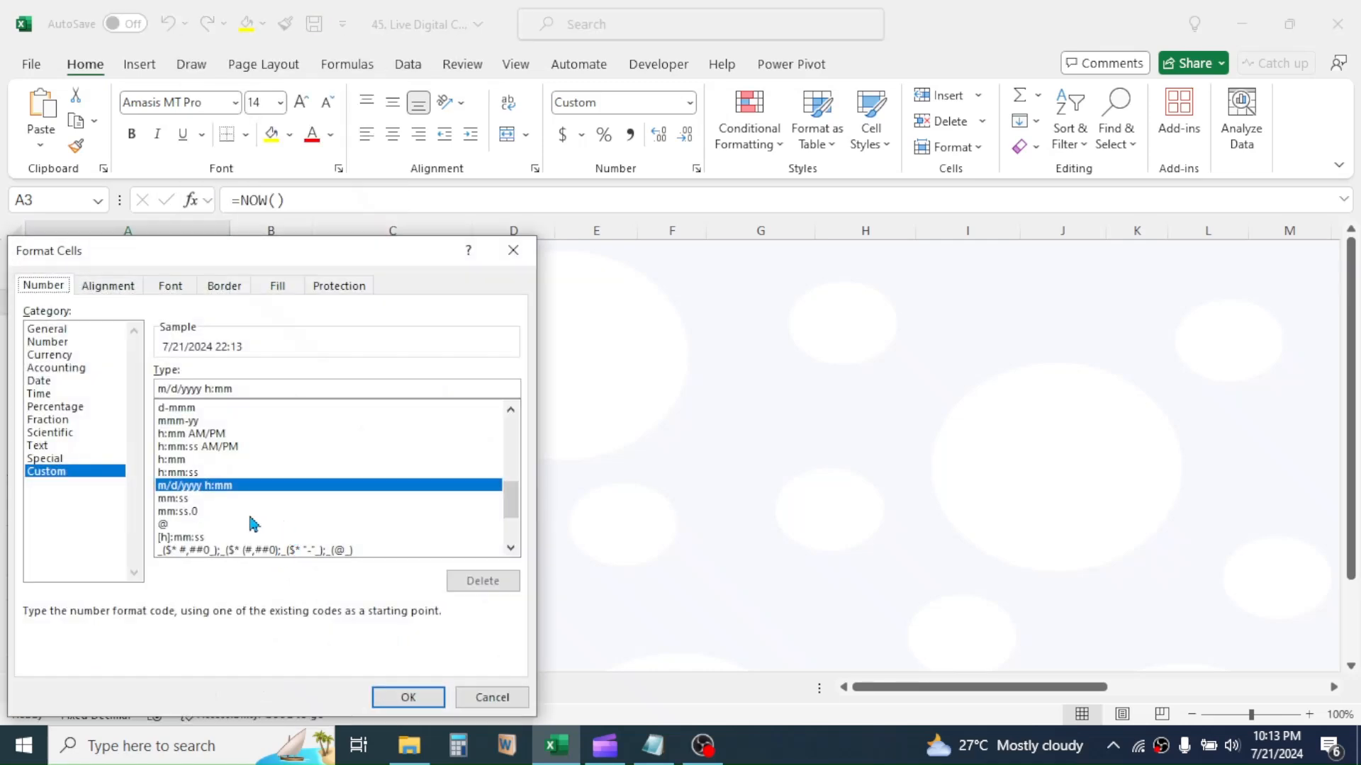
{"action": "left_click", "coordinate": [38, 380]}
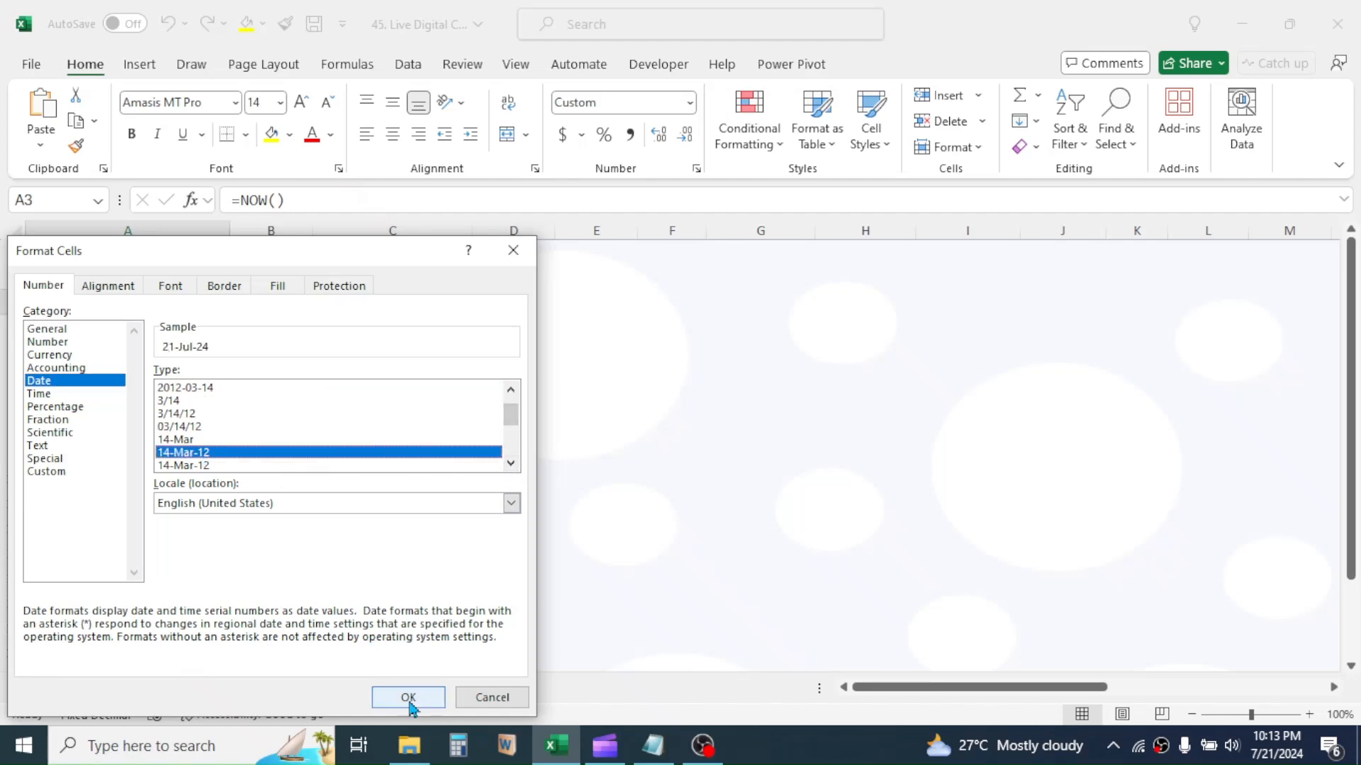
{"action": "left_click", "coordinate": [408, 697]}
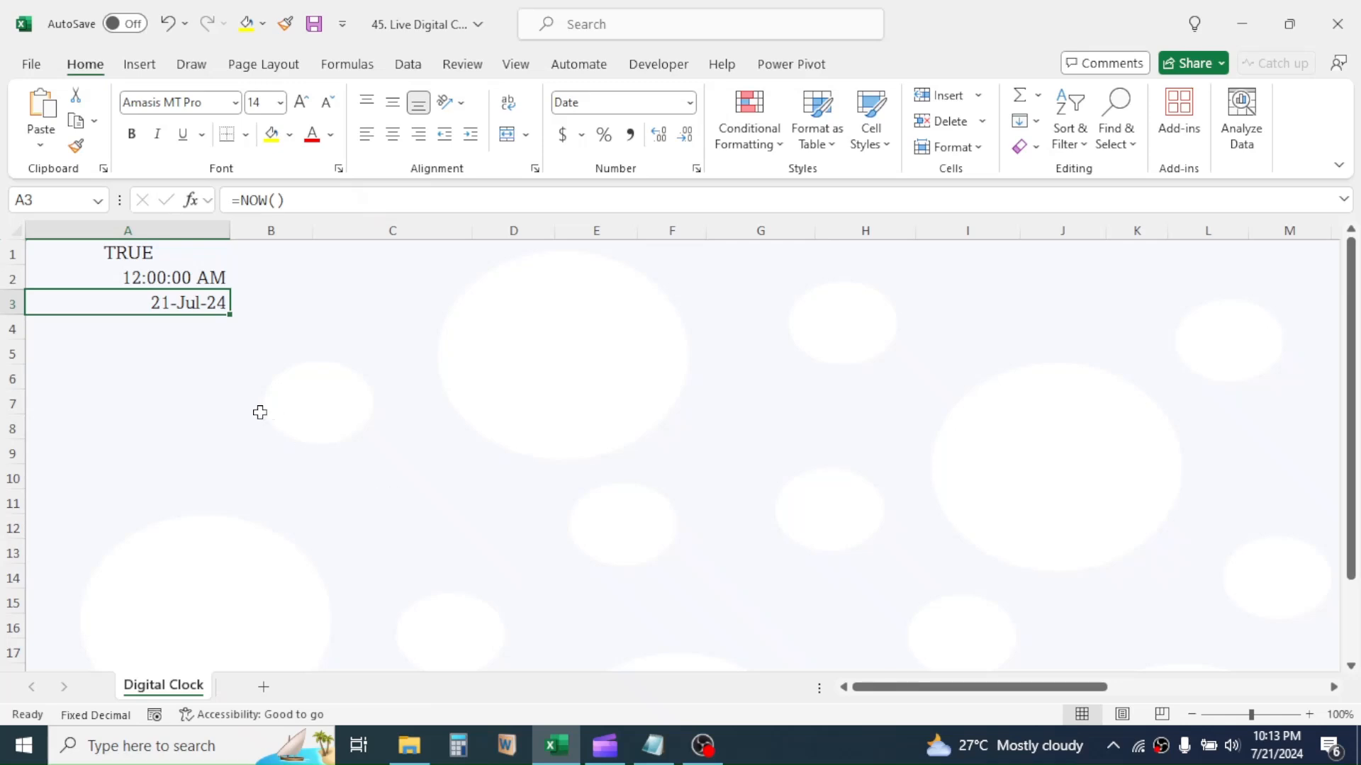
{"action": "mouse_move", "coordinate": [435, 354]}
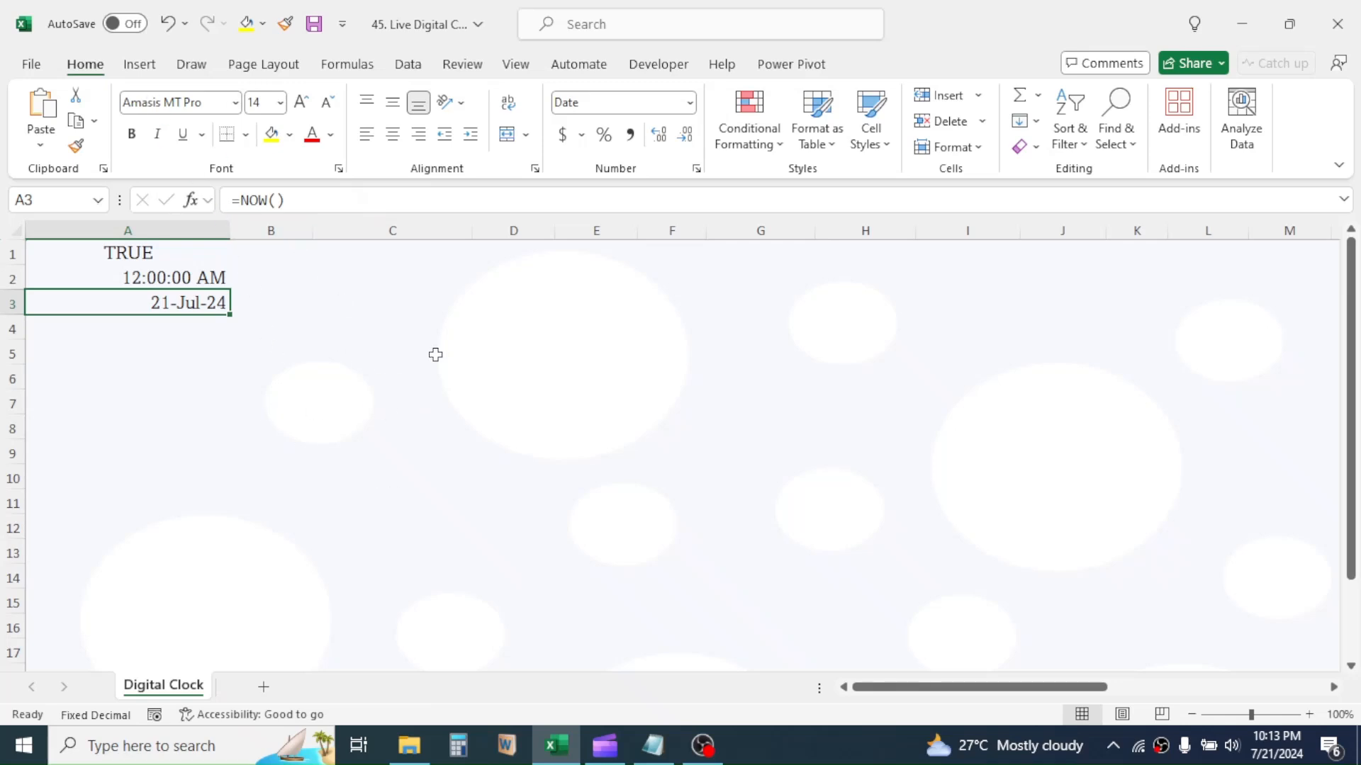
Draw a light blue rounded-corner rectangle across rows 5 to 9 with a text box inside
{"action": "left_click", "coordinate": [139, 63]}
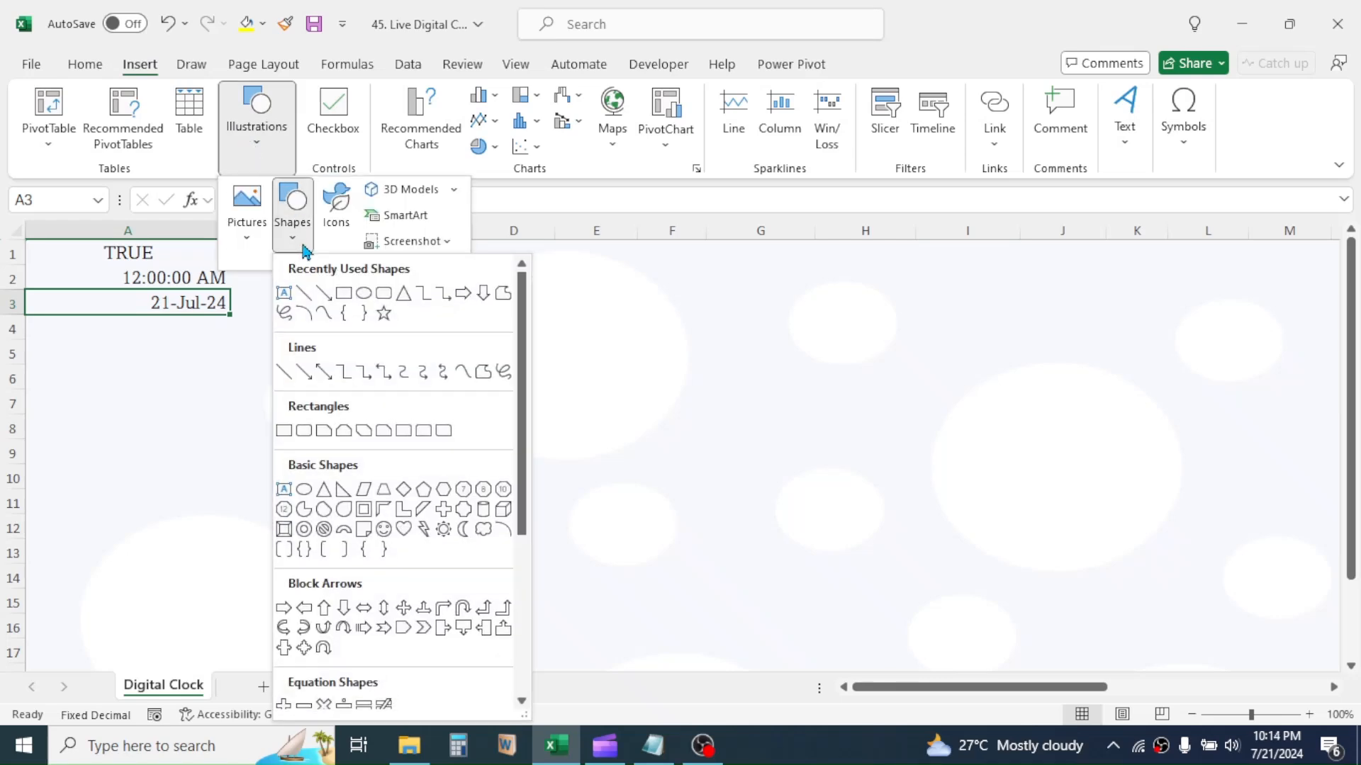
{"action": "mouse_move", "coordinate": [382, 294]}
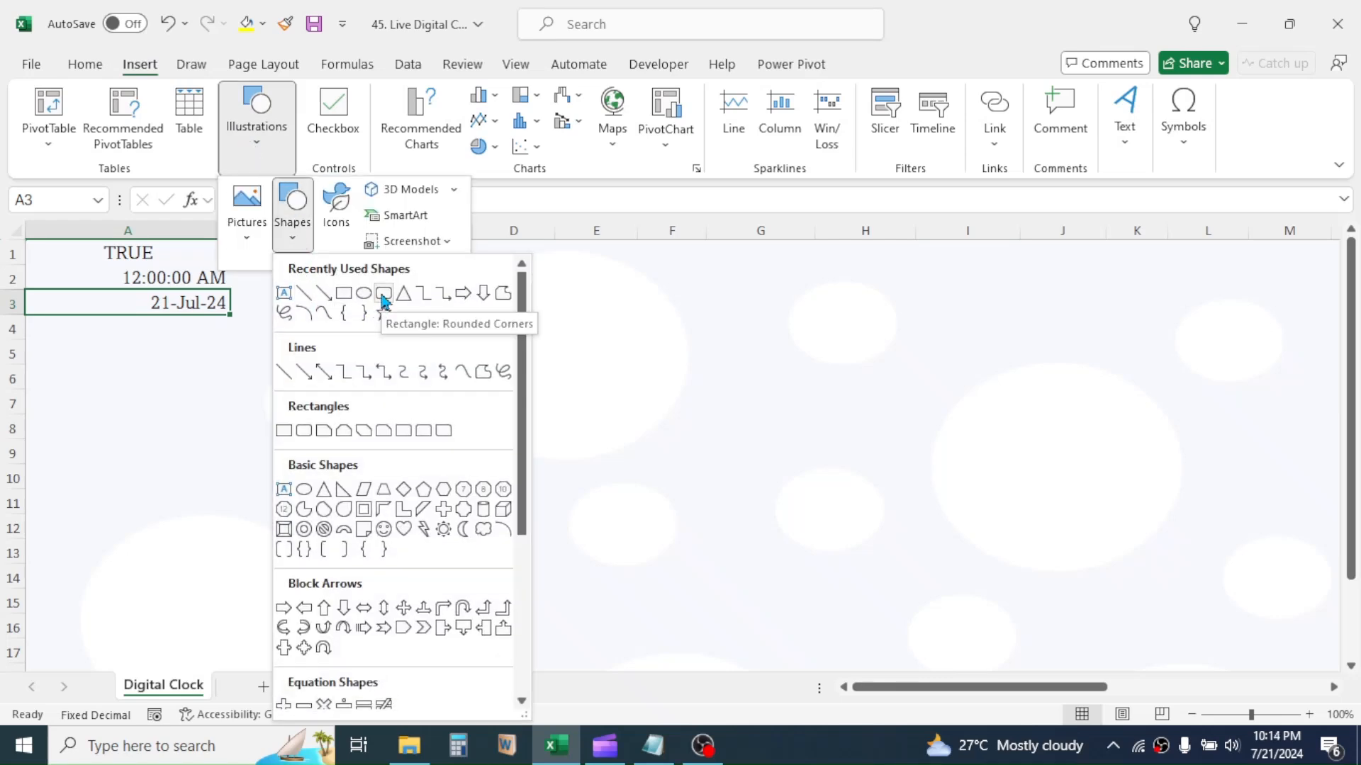
{"action": "left_click", "coordinate": [382, 293]}
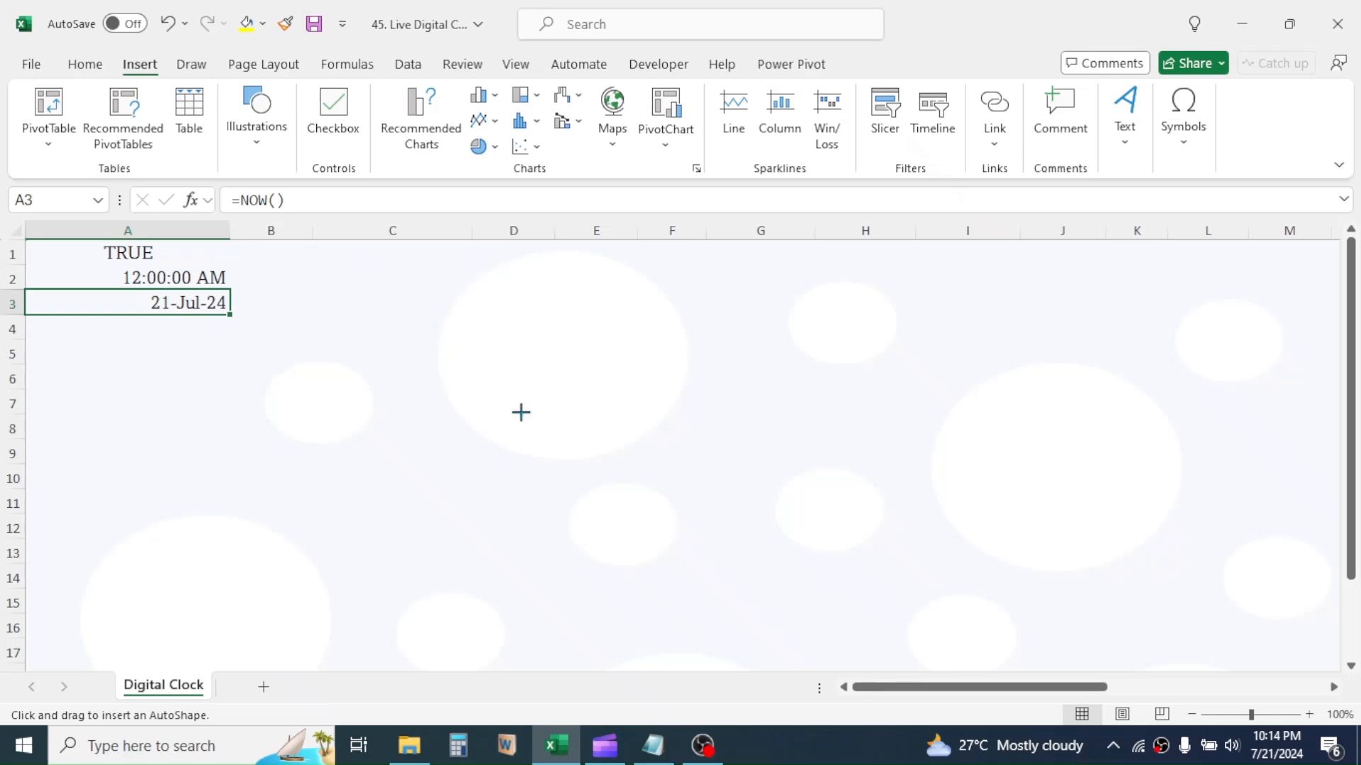
{"action": "left_click_drag", "start_coordinate": [414, 342], "coordinate": [823, 471]}
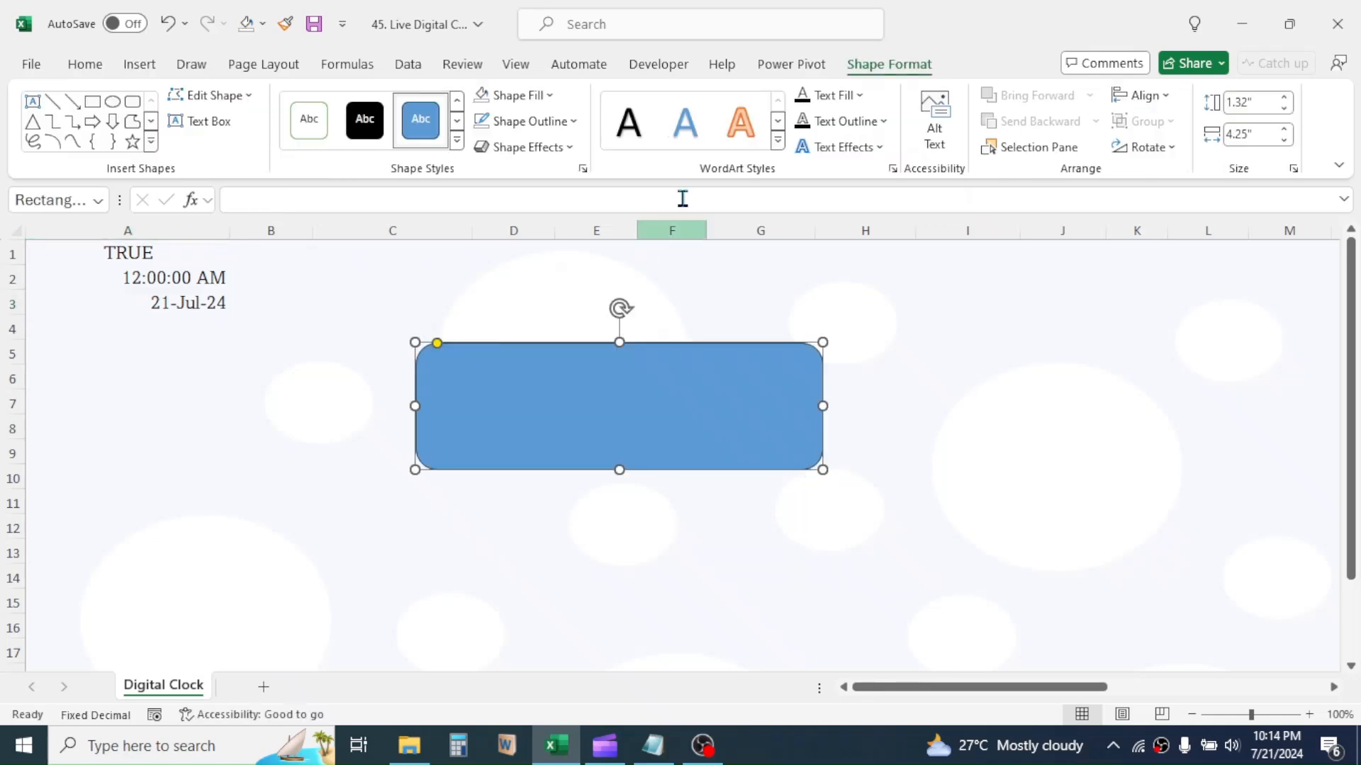
{"action": "left_click", "coordinate": [515, 94]}
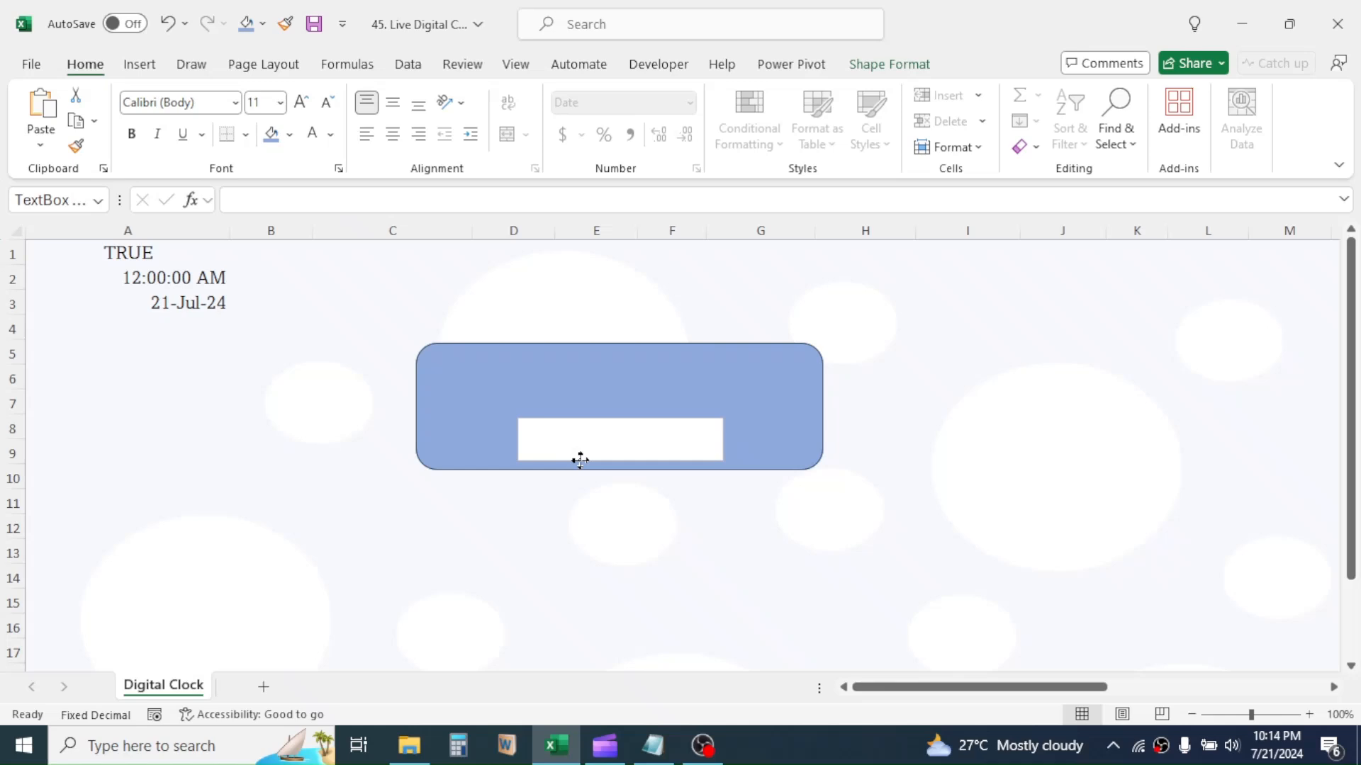
Link the text box to A3, showing 21-Jul-24 centred in Amasis MT Pro 16
{"action": "left_click", "coordinate": [619, 440]}
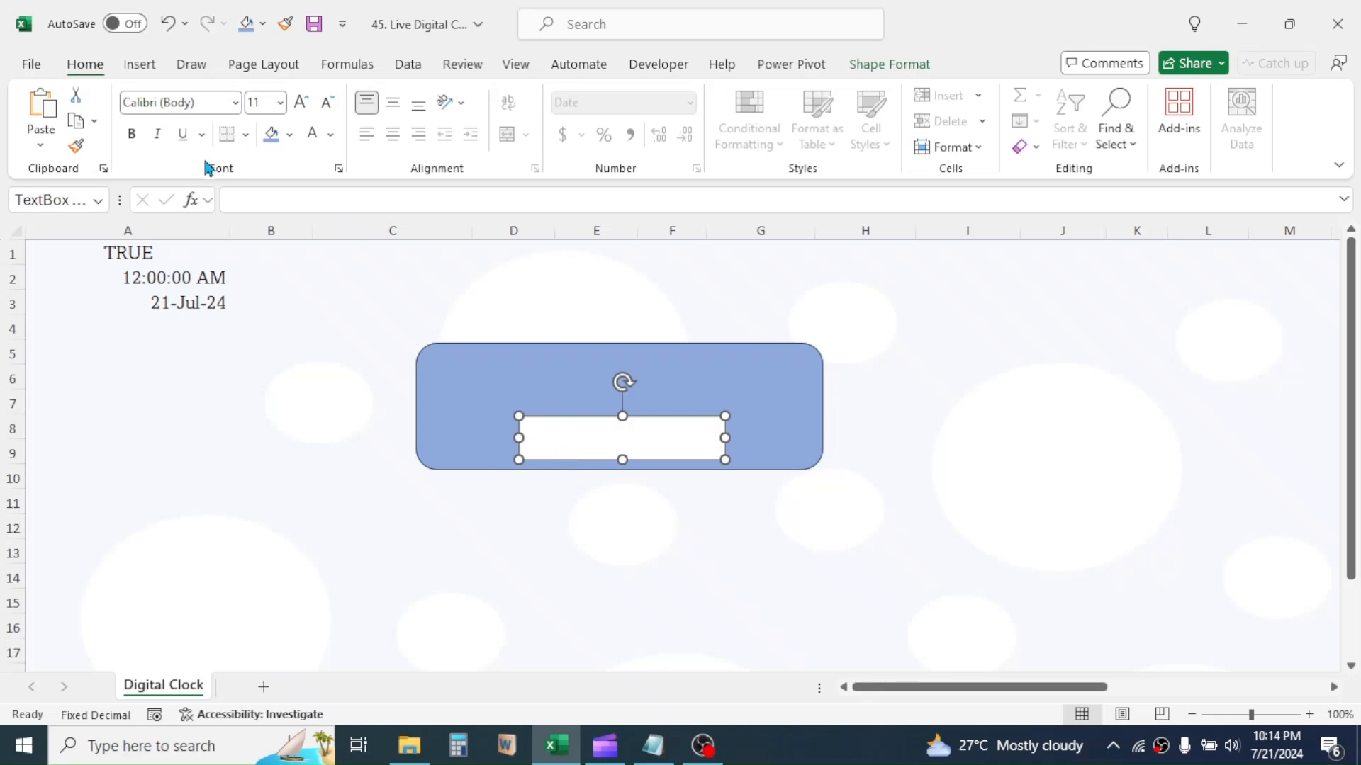
{"action": "left_click", "coordinate": [607, 200]}
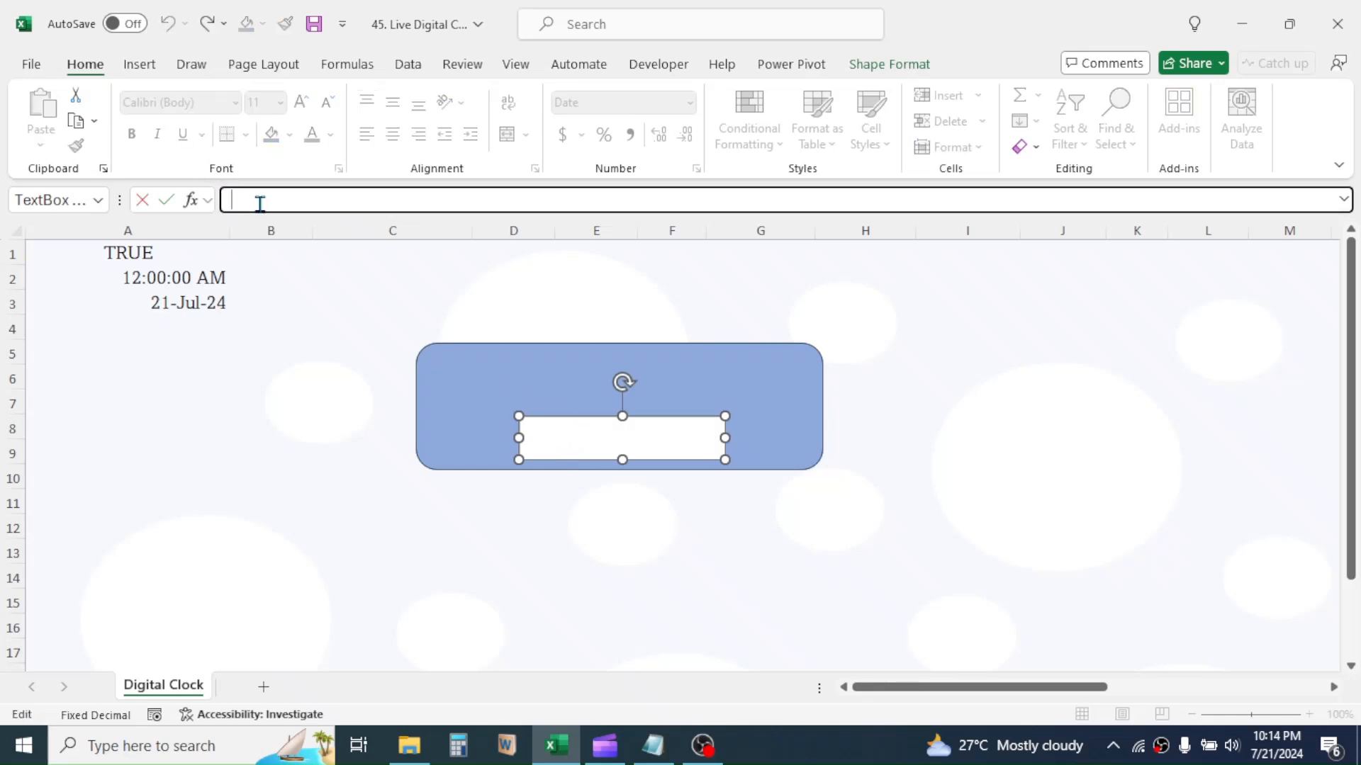
{"action": "type", "text": "=$A$3"}
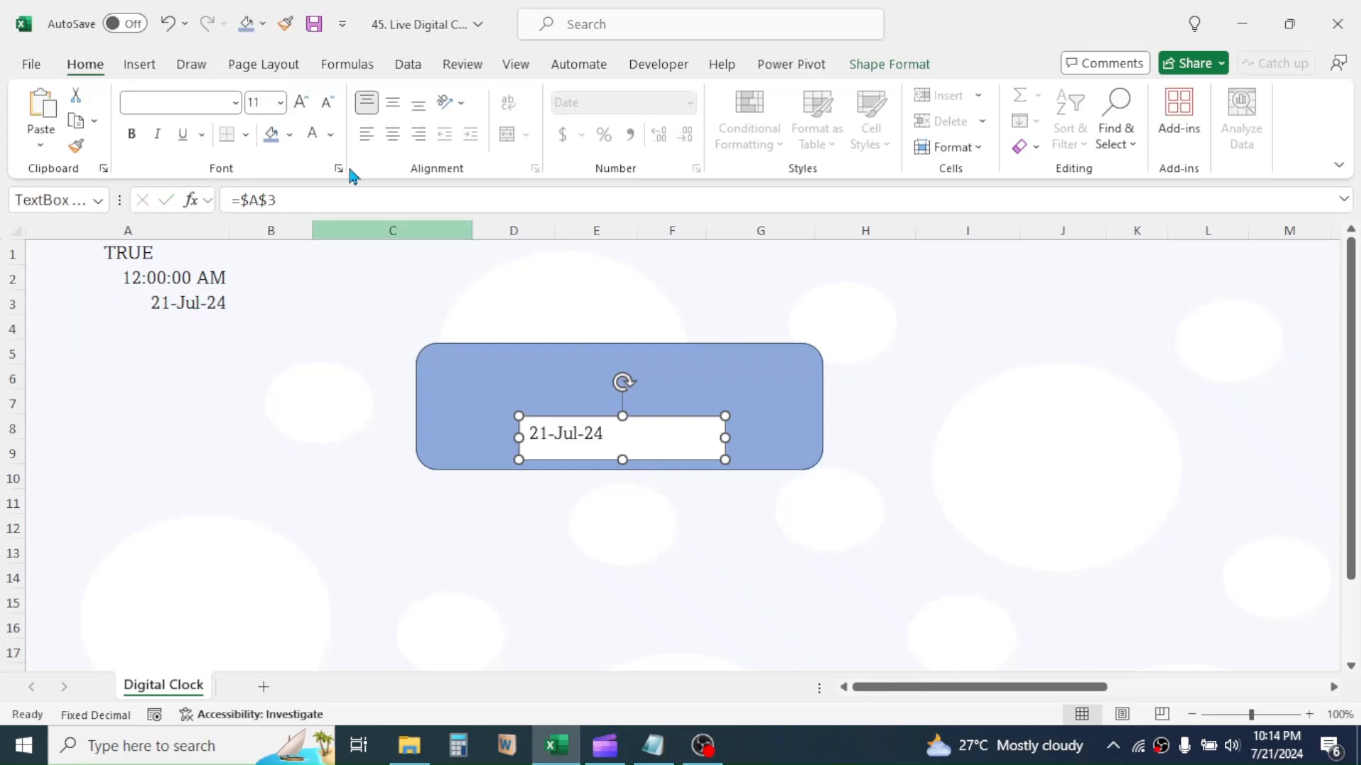
{"action": "left_click", "coordinate": [392, 134]}
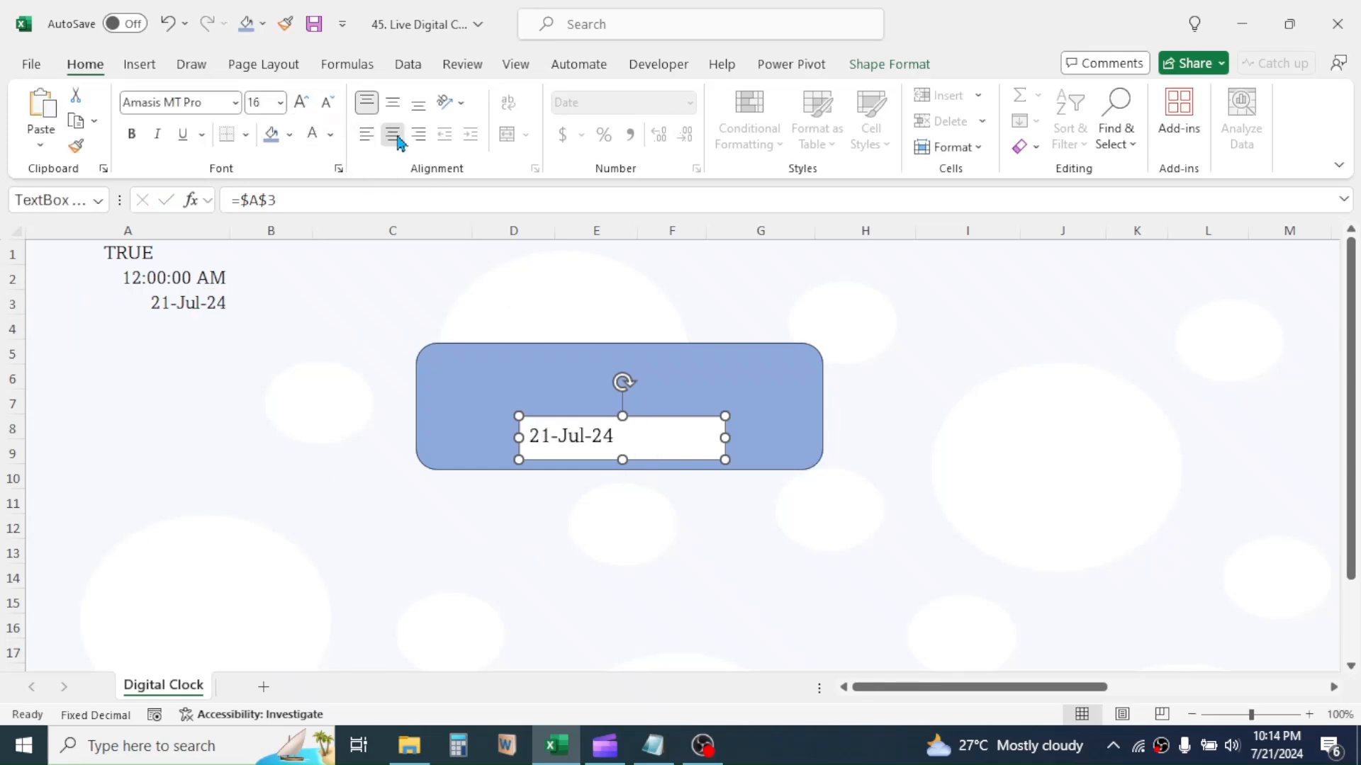
{"action": "left_click", "coordinate": [392, 136]}
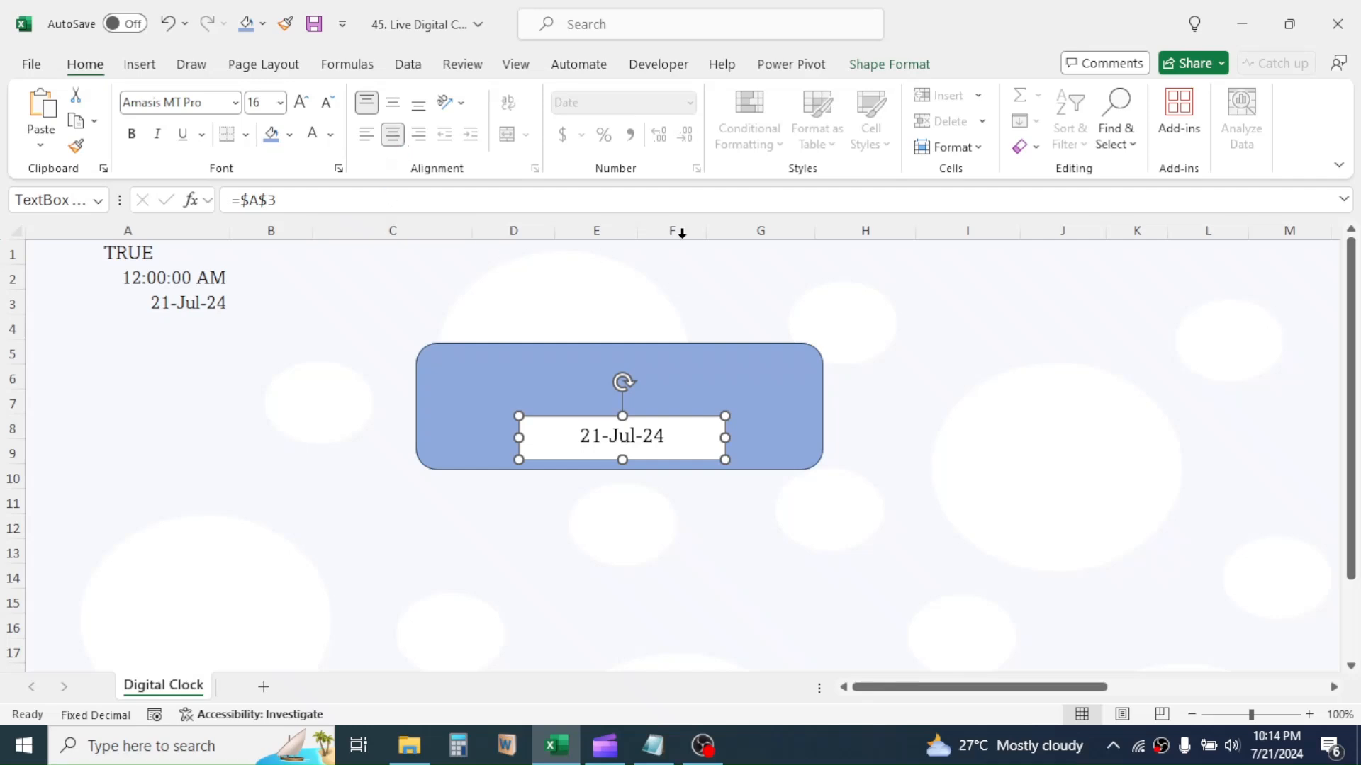
{"action": "left_click", "coordinate": [511, 96]}
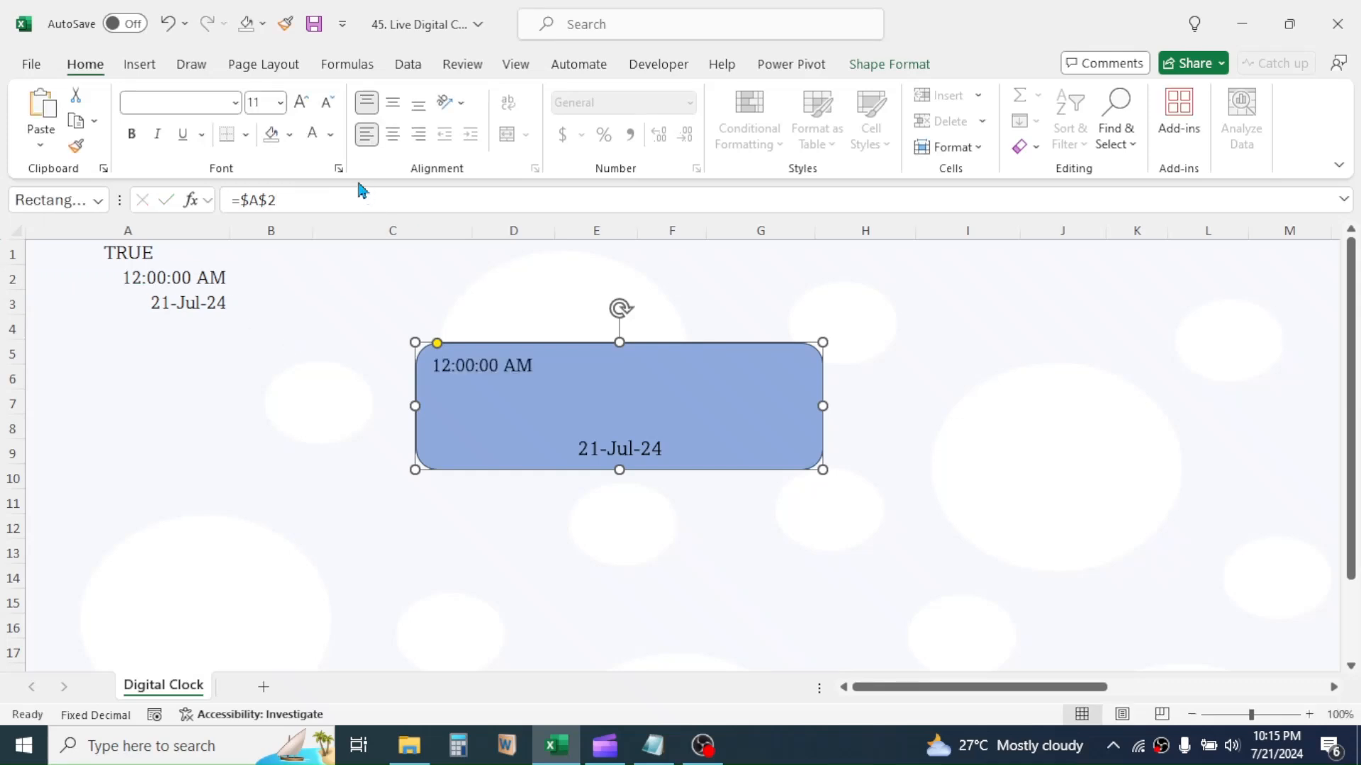
Link the rectangle to $A$2, showing 12:00:00 AM centred in Amasis MT Pro 44
{"action": "left_click", "coordinate": [302, 101]}
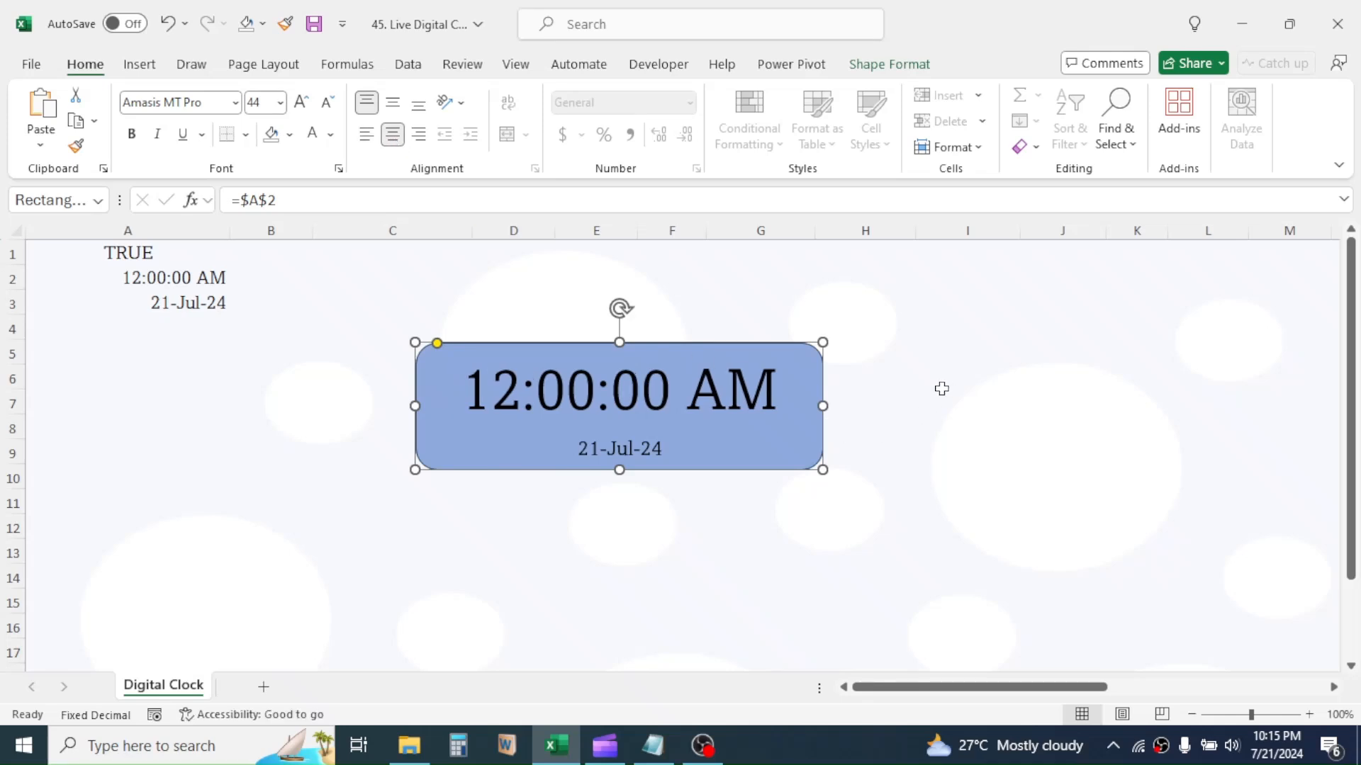
{"action": "left_click", "coordinate": [966, 376]}
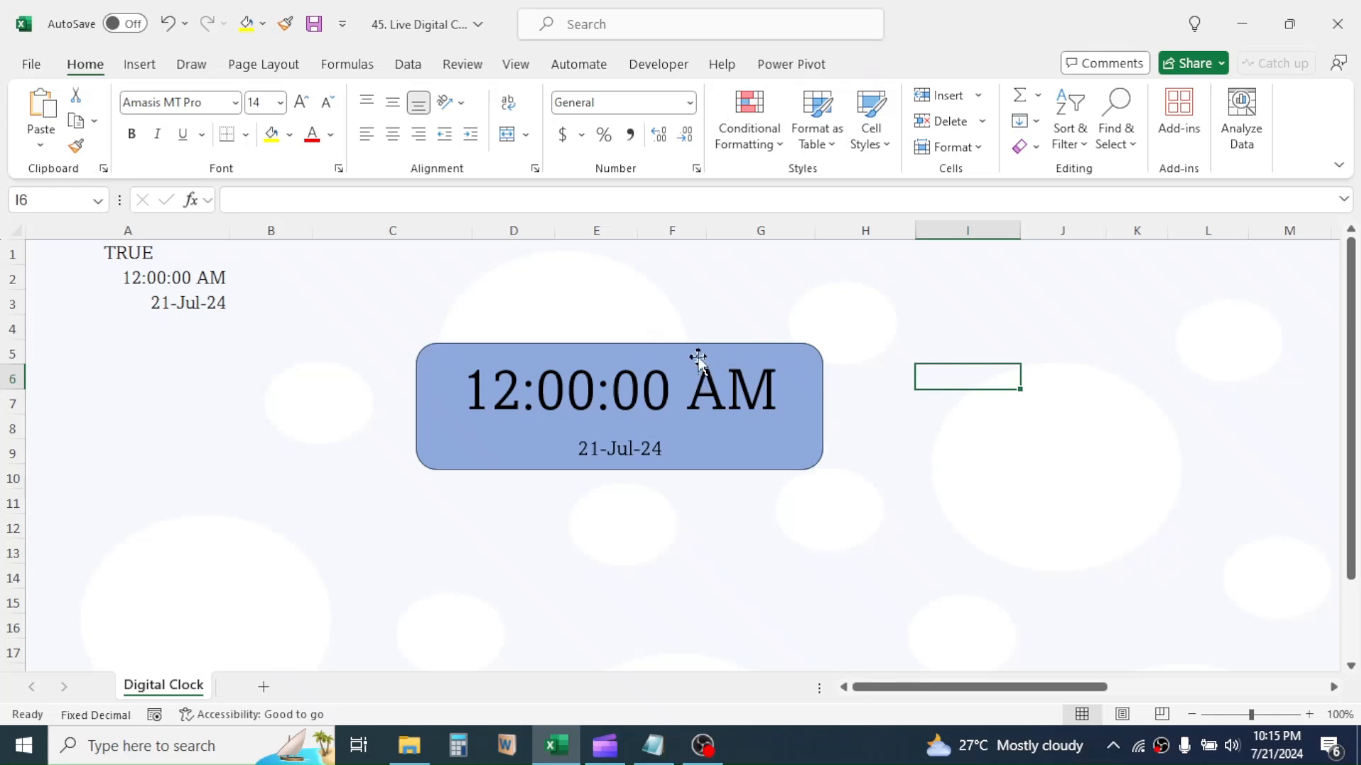
Group the time rectangle and the date text box into a single clock object
{"action": "left_click", "coordinate": [618, 389]}
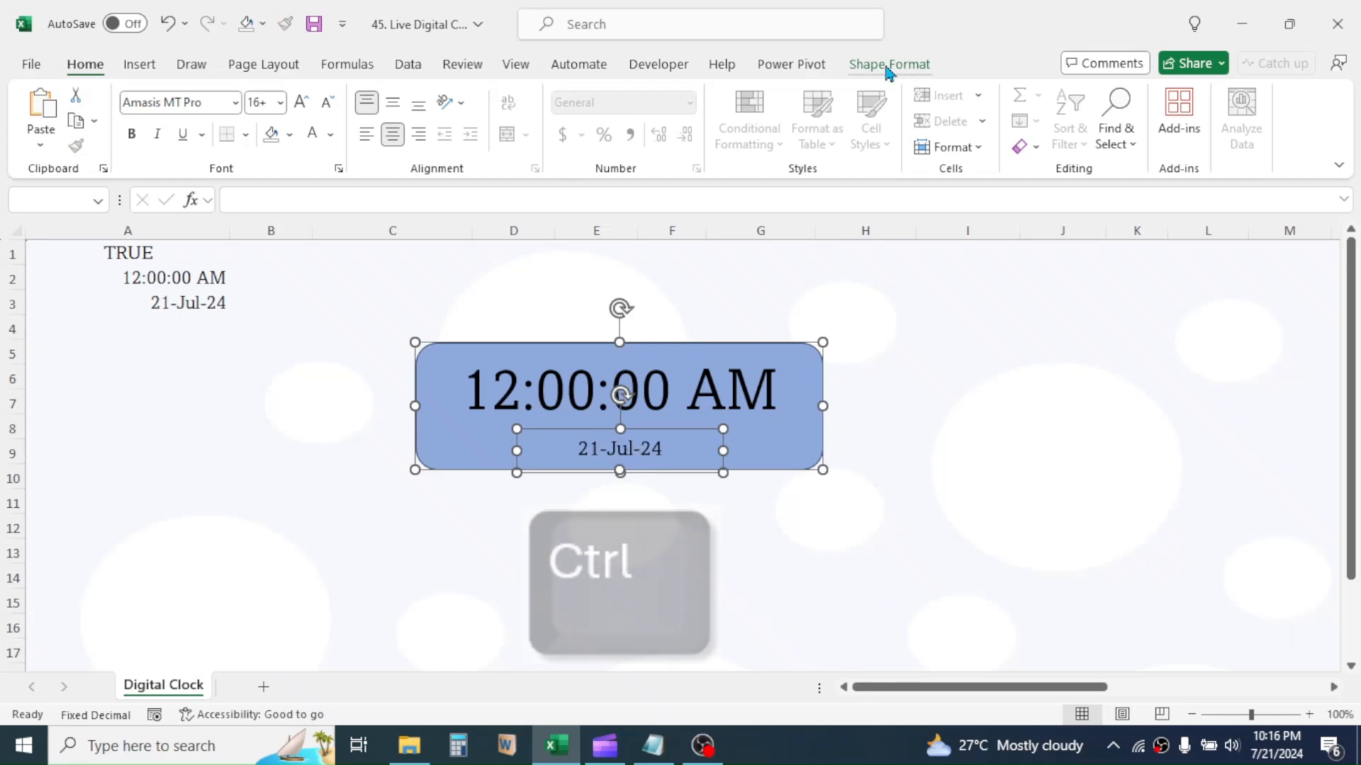
{"action": "left_click", "coordinate": [889, 64]}
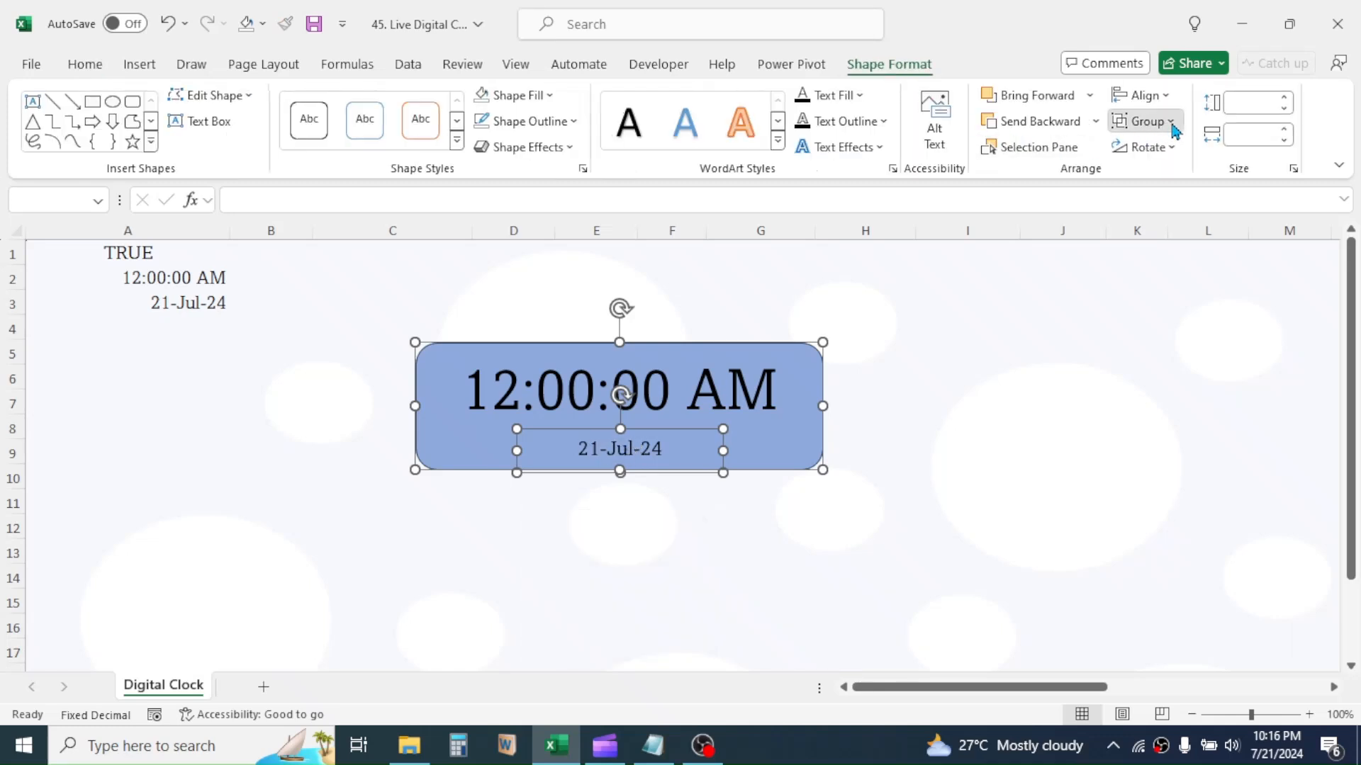
{"action": "left_click", "coordinate": [1143, 121]}
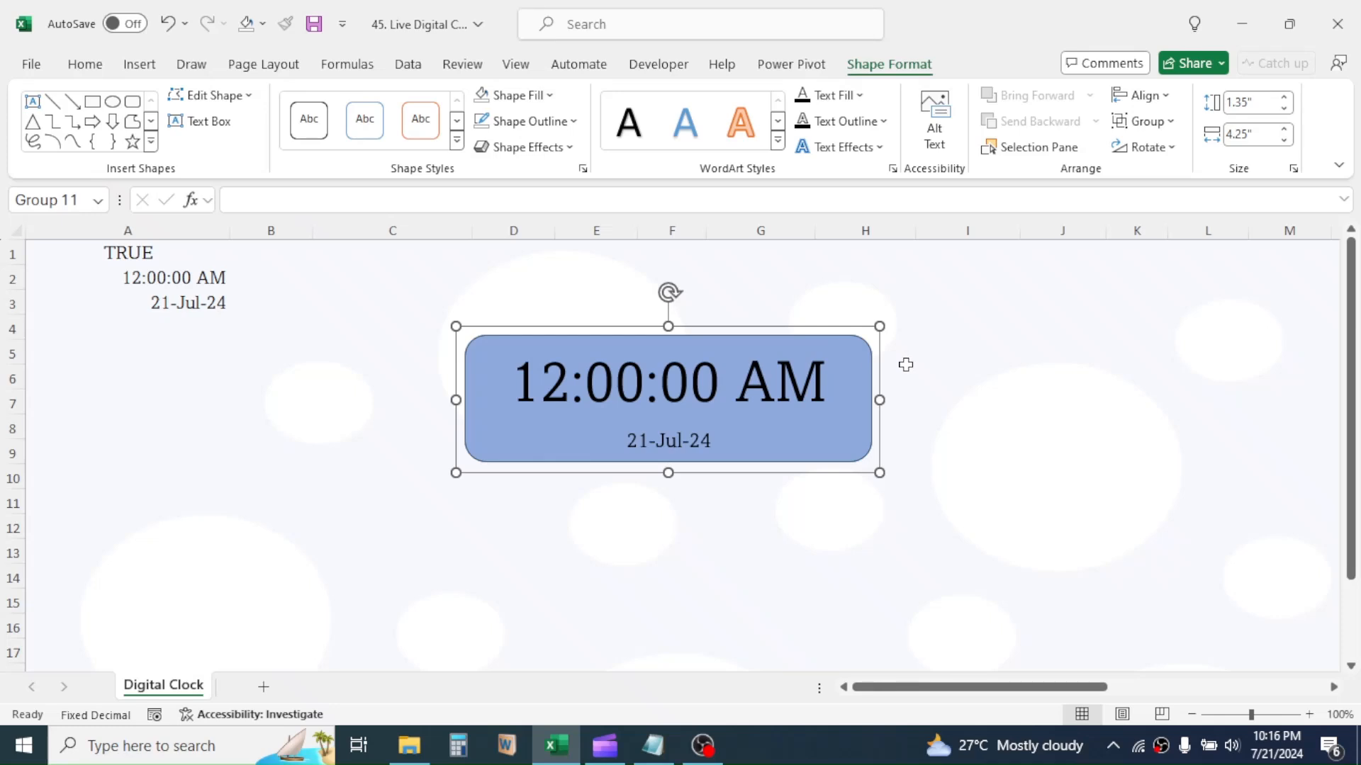
{"action": "mouse_move", "coordinate": [406, 588]}
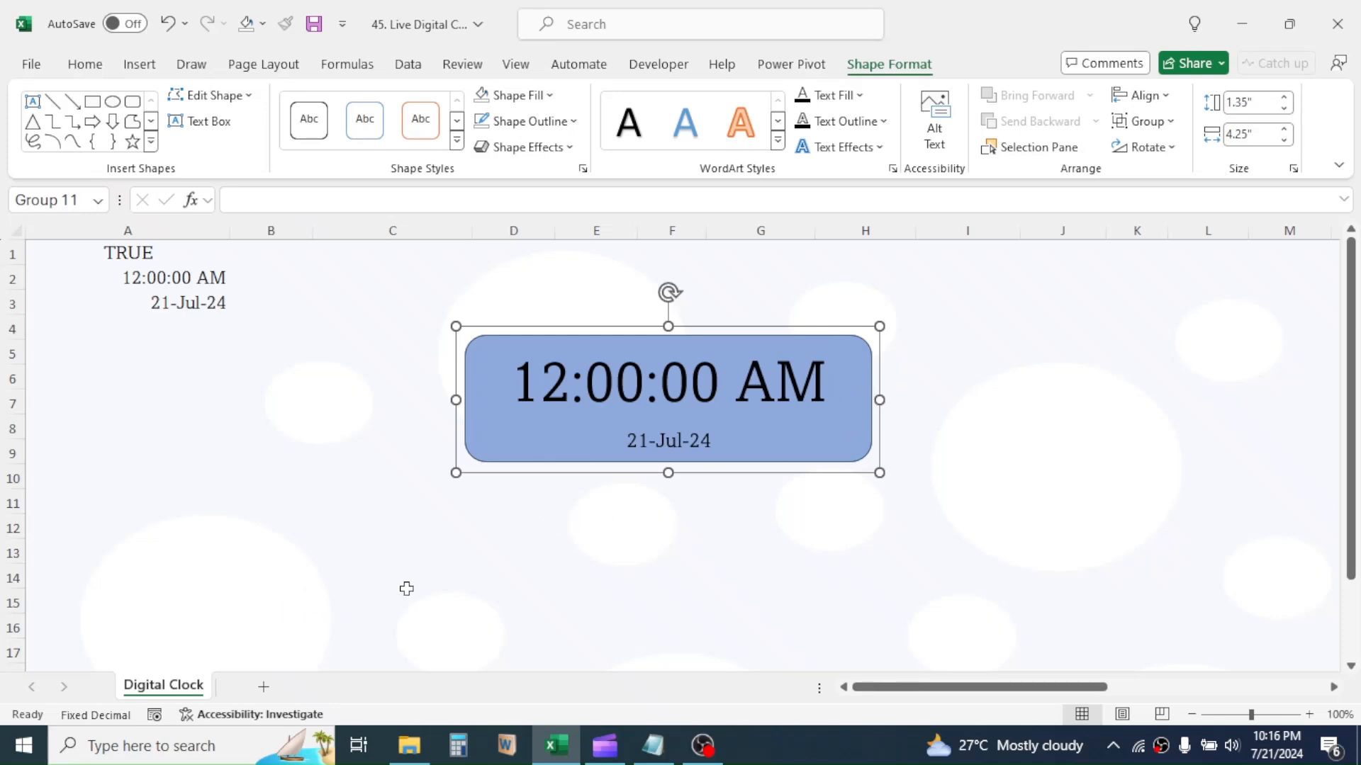
{"action": "left_click", "coordinate": [514, 527]}
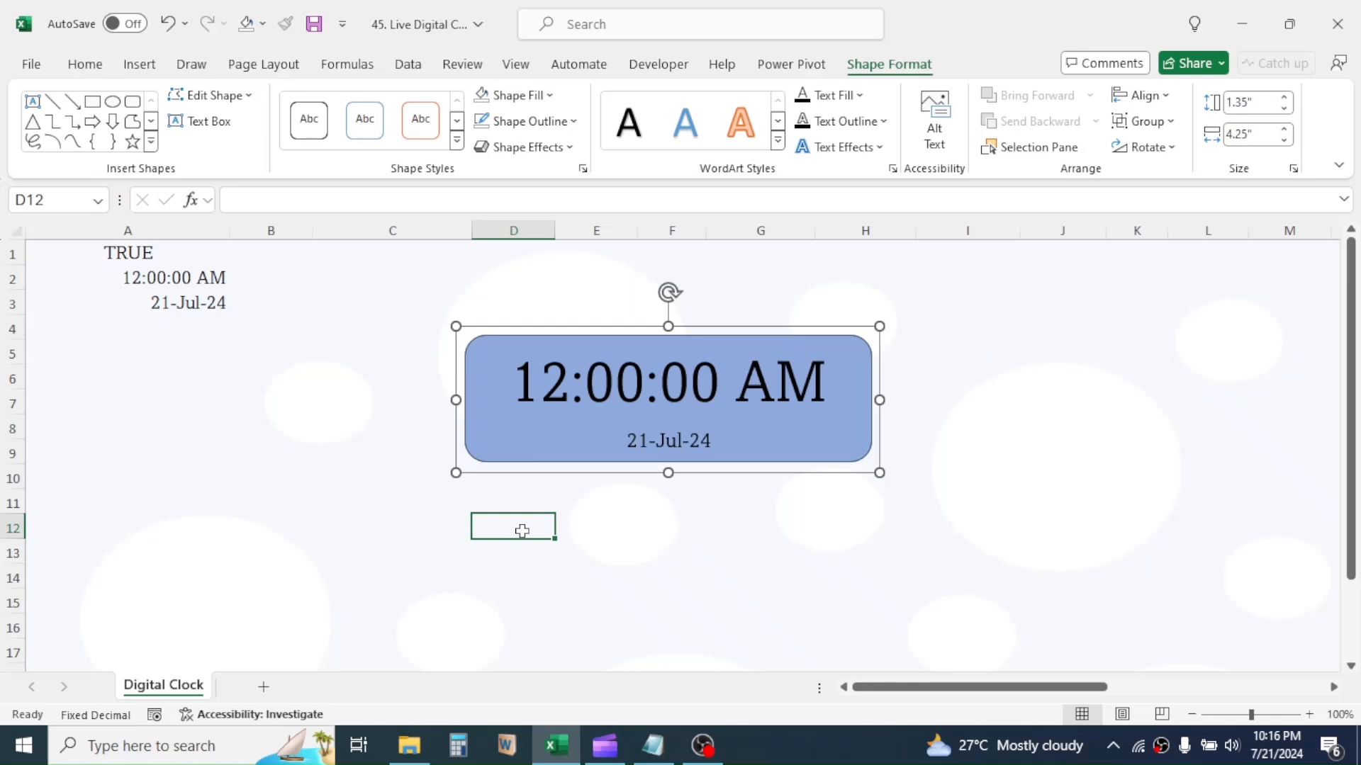
{"action": "right_click", "coordinate": [162, 685]}
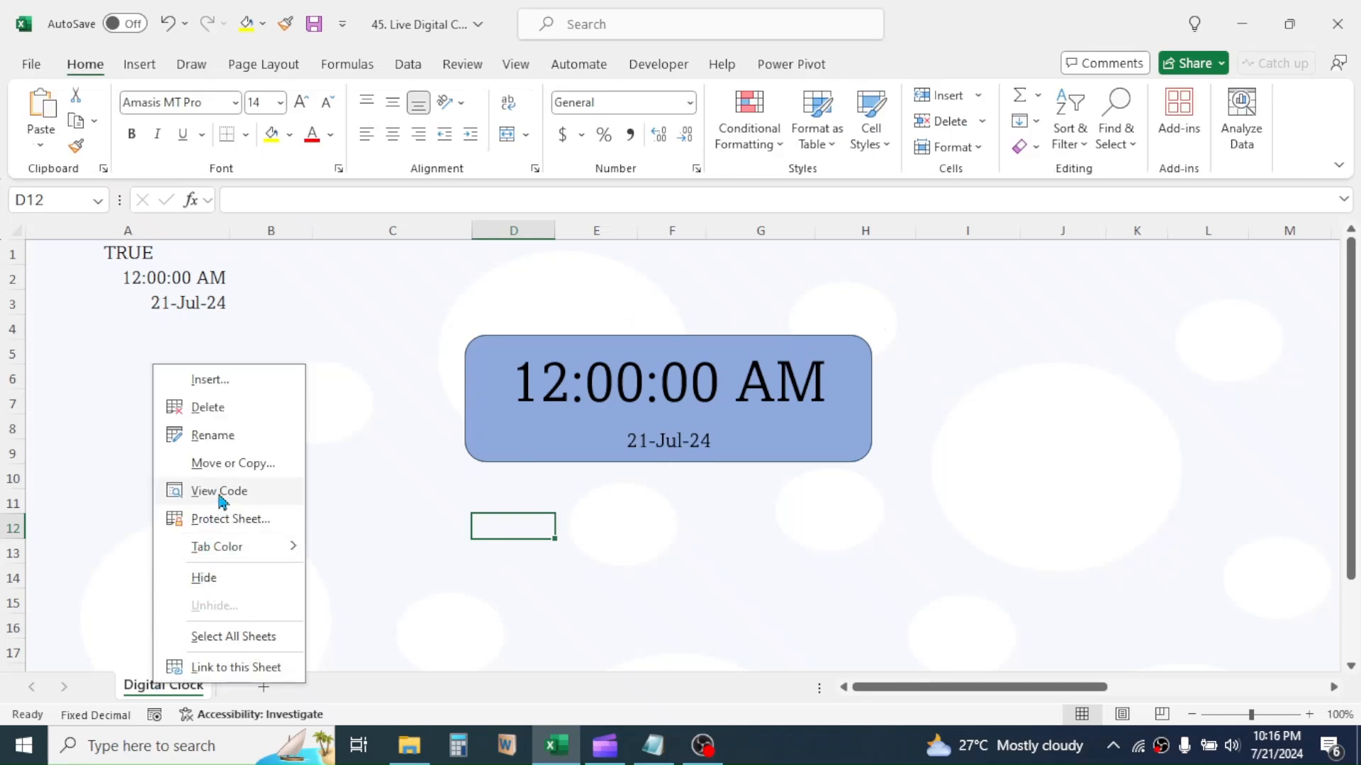
Write Sheet1's digiclock macro: toggle A1, loop writing Now into A2 and A3
{"action": "left_click", "coordinate": [219, 491]}
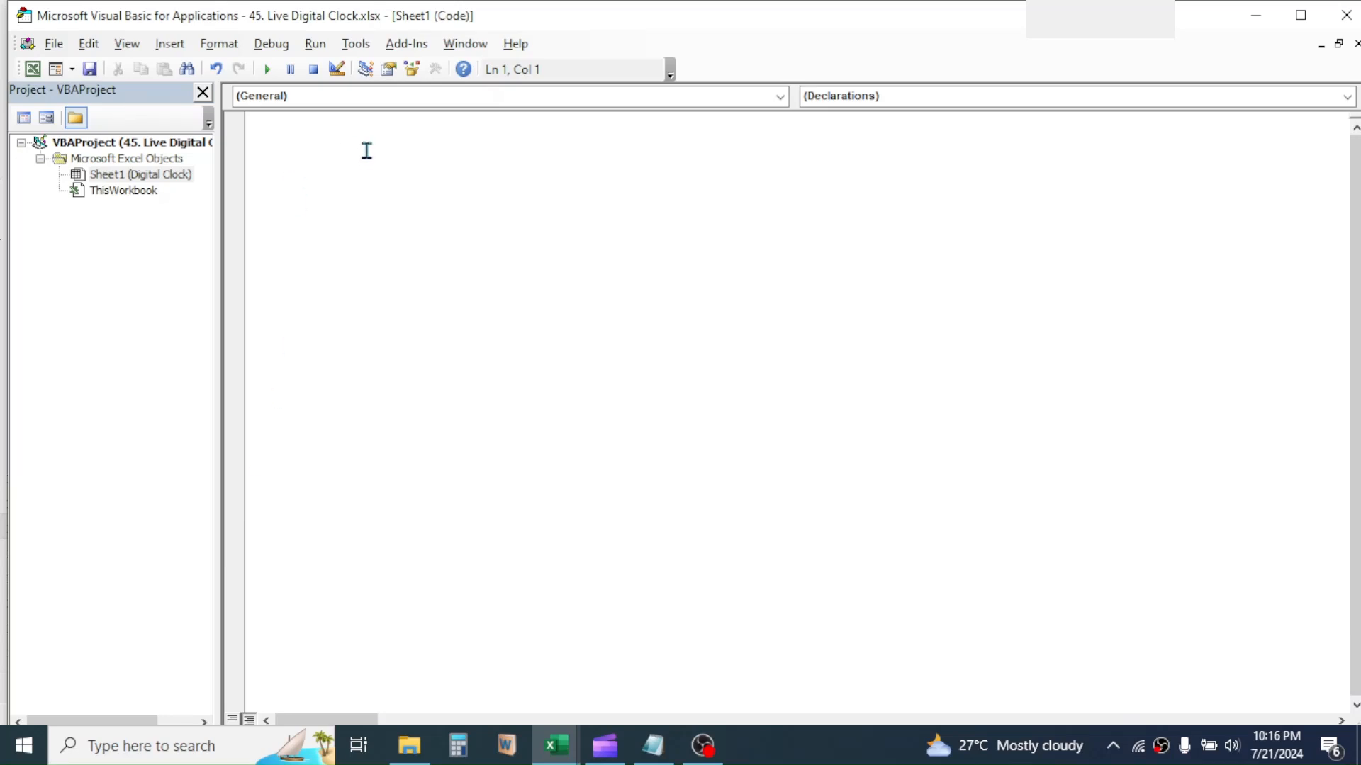
{"action": "mouse_move", "coordinate": [339, 148]}
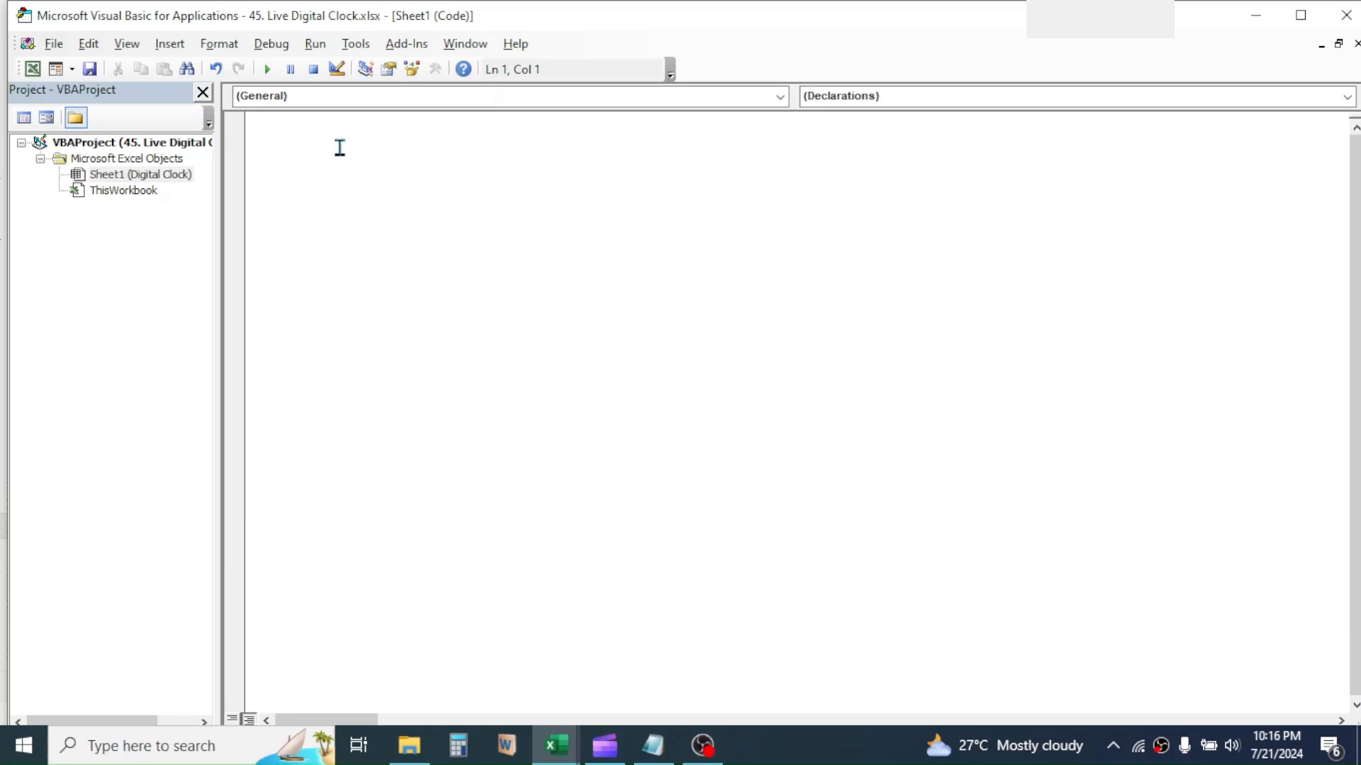
{"action": "type", "text": "Range(\"A1\") = Not R"}
{"action": "type", "text": "do while r"}
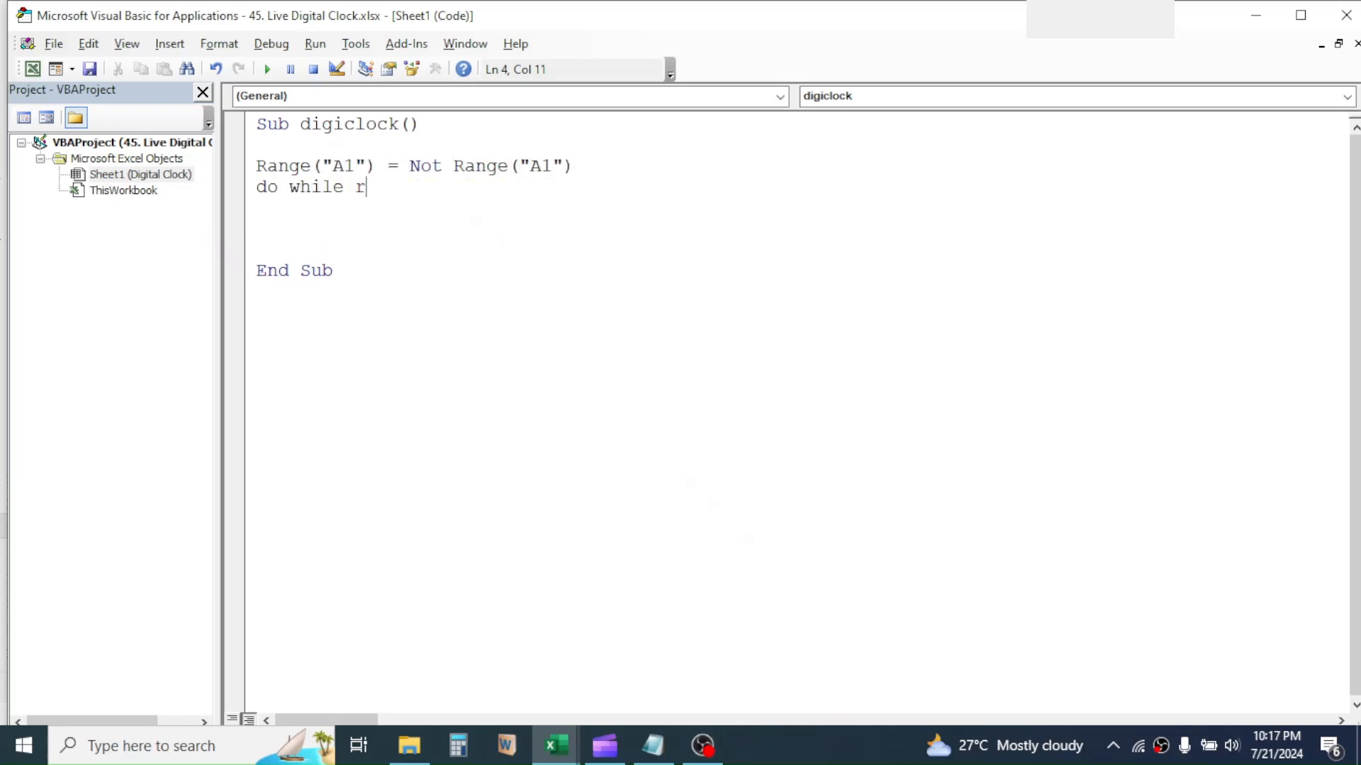
{"action": "type", "text": "ange(\"A1\") = True"}
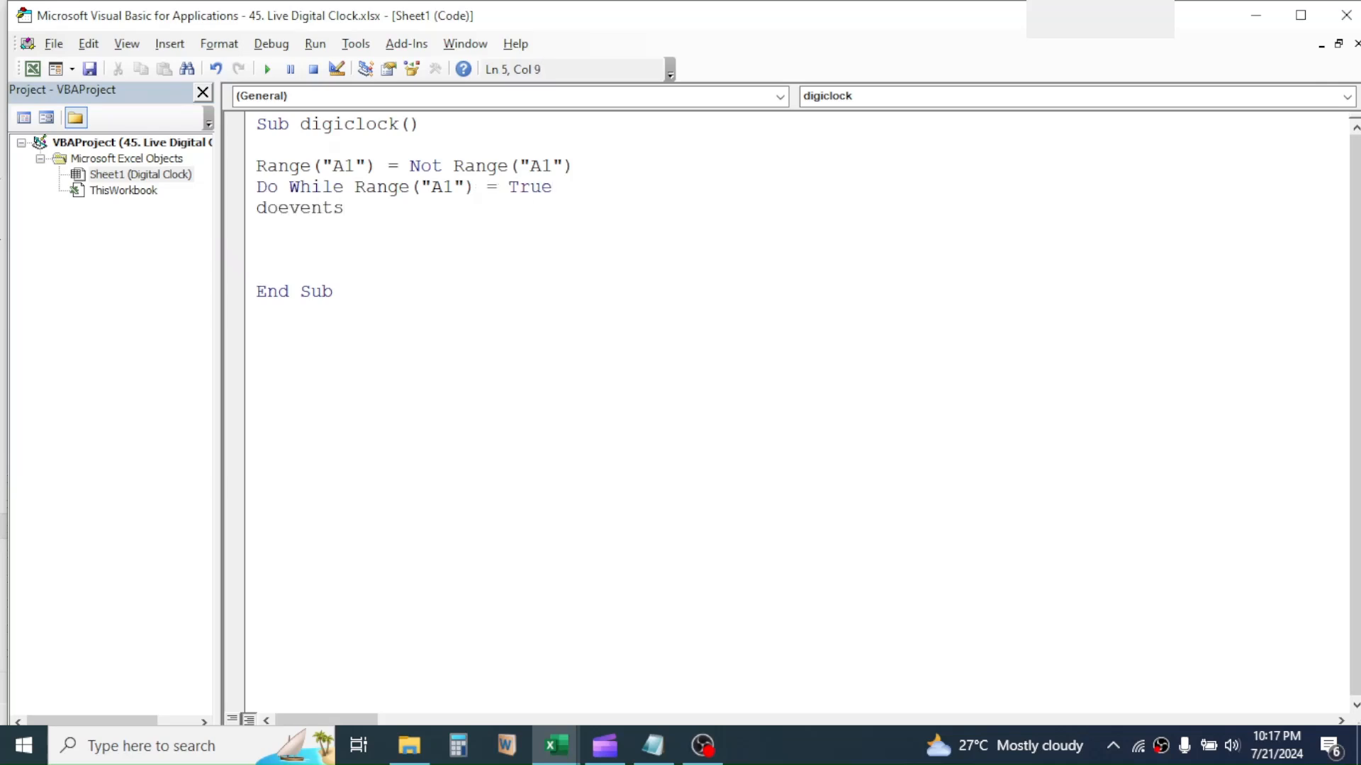
{"action": "type", "text": "range(\"A2"}
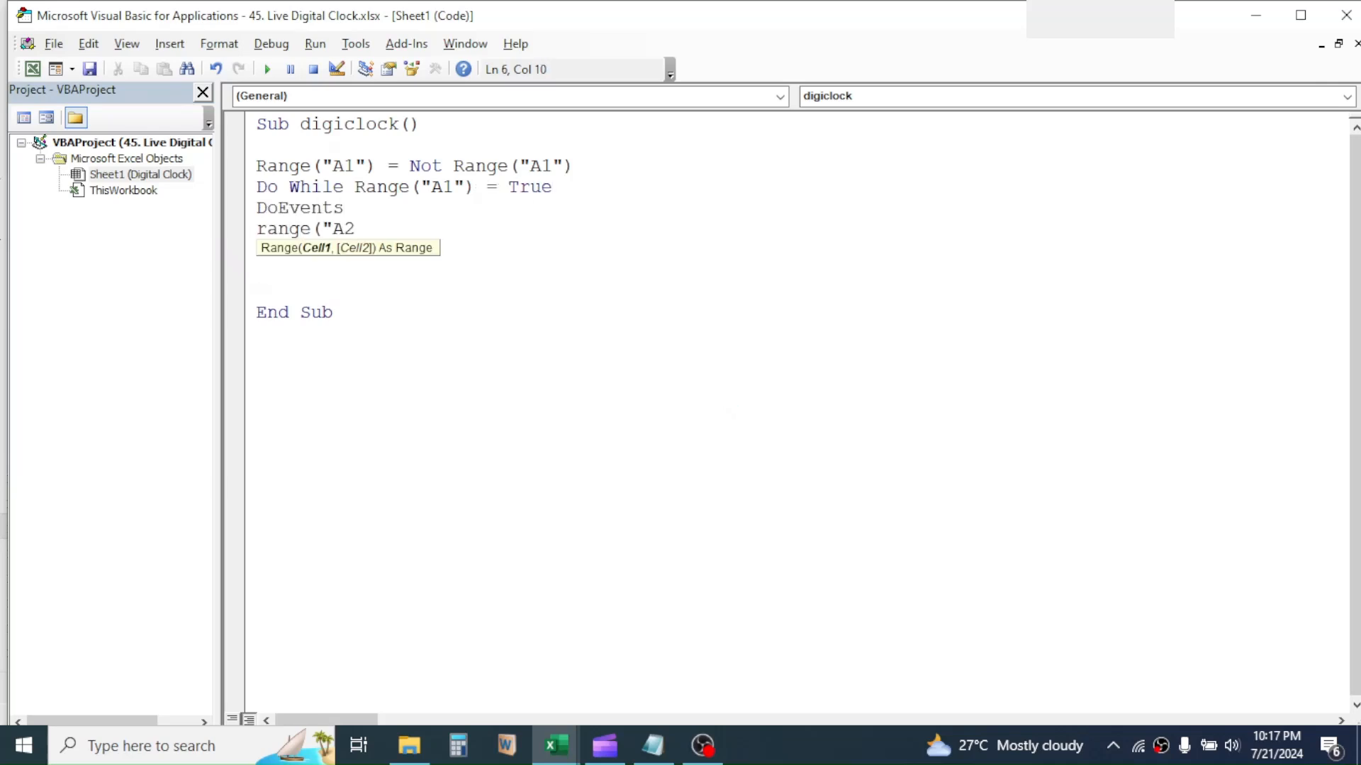
{"action": "type", "text": "\") = Now"}
{"action": "left_click", "coordinate": [500, 271]}
{"action": "type", "text": "L"}
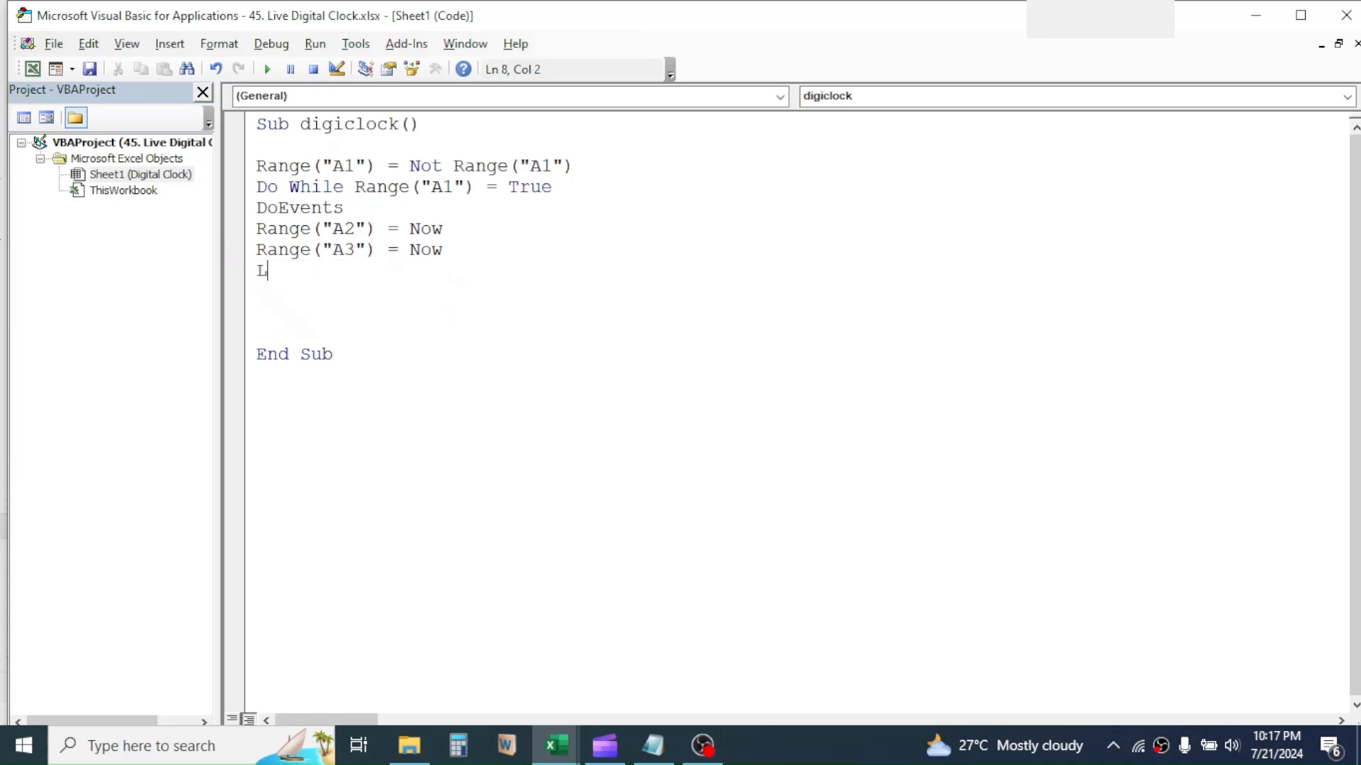
{"action": "type", "text": "oop"}
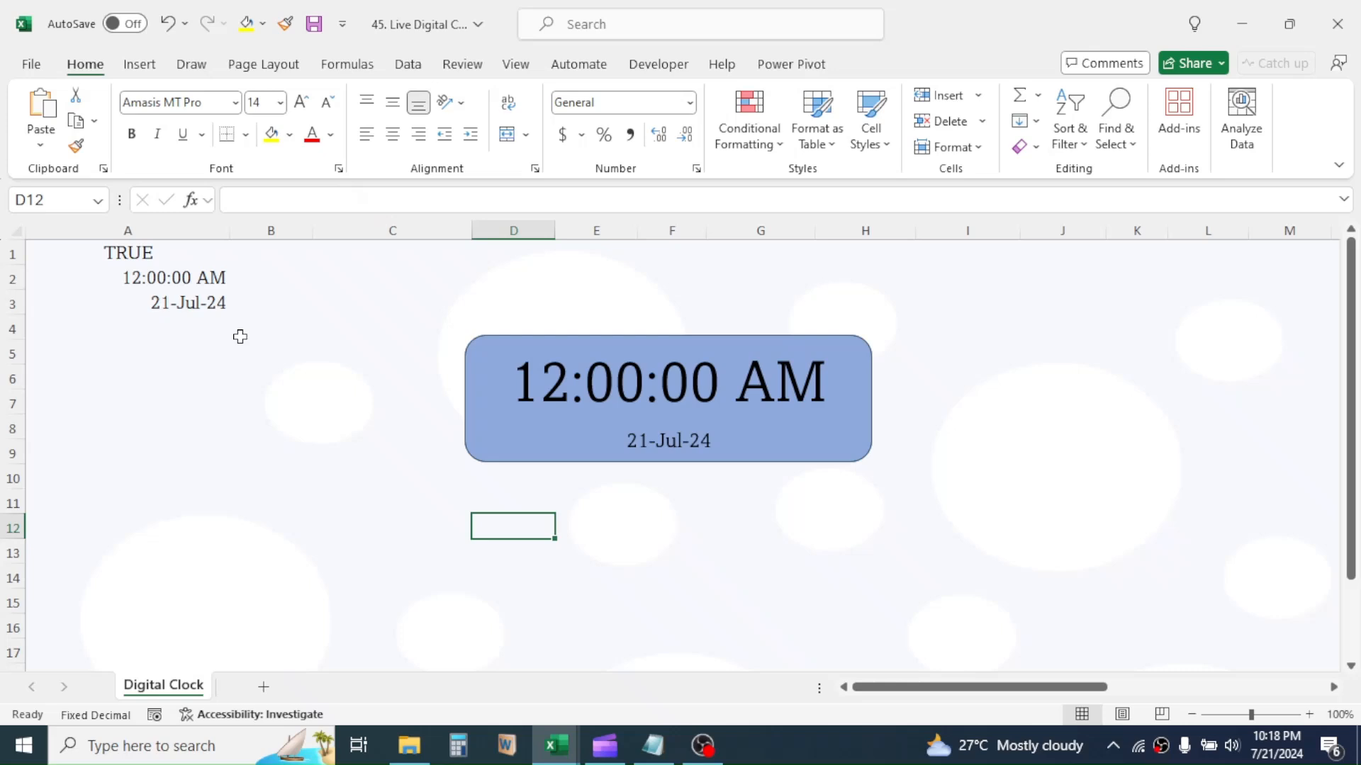
{"action": "mouse_move", "coordinate": [214, 324]}
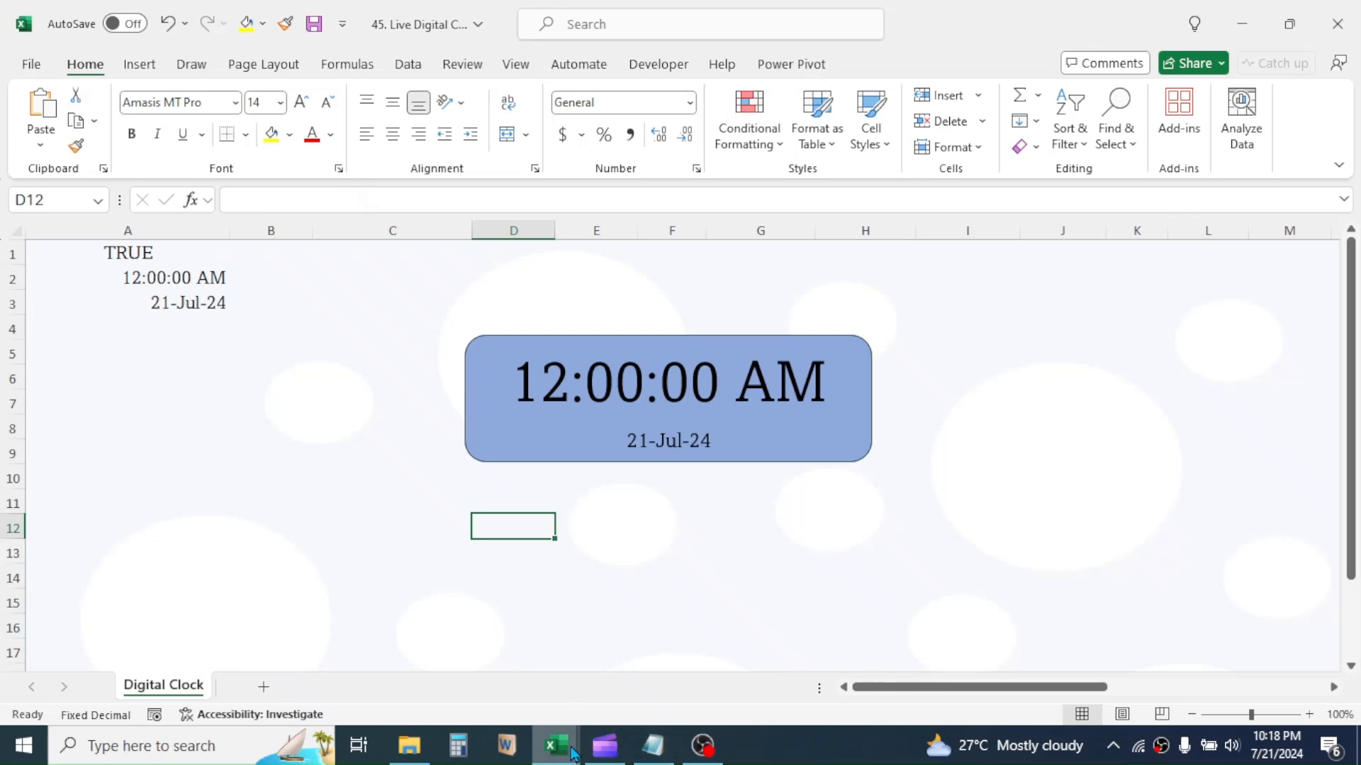
{"action": "key", "text": "alt+F11"}
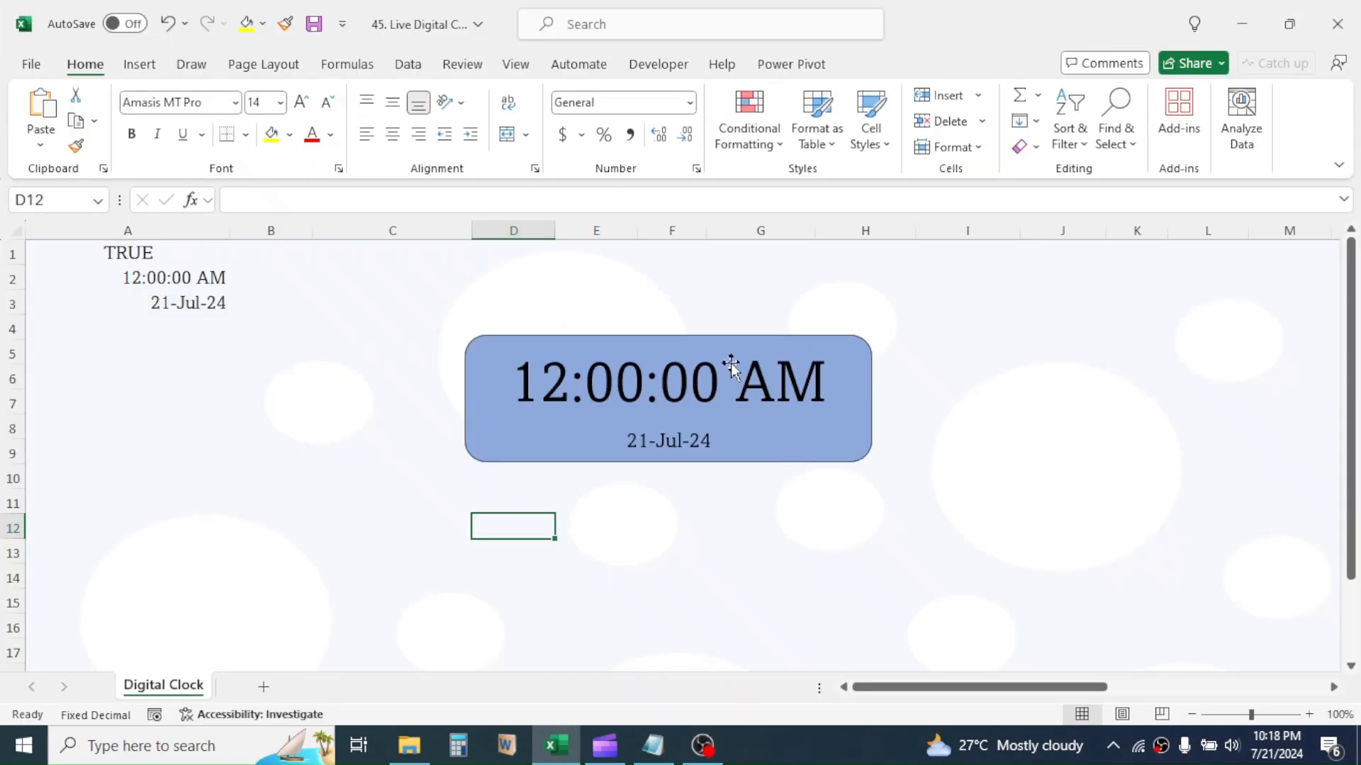
Assign the Sheet1.digiclock macro to the grouped clock so it shows live time
{"action": "right_click", "coordinate": [732, 357]}
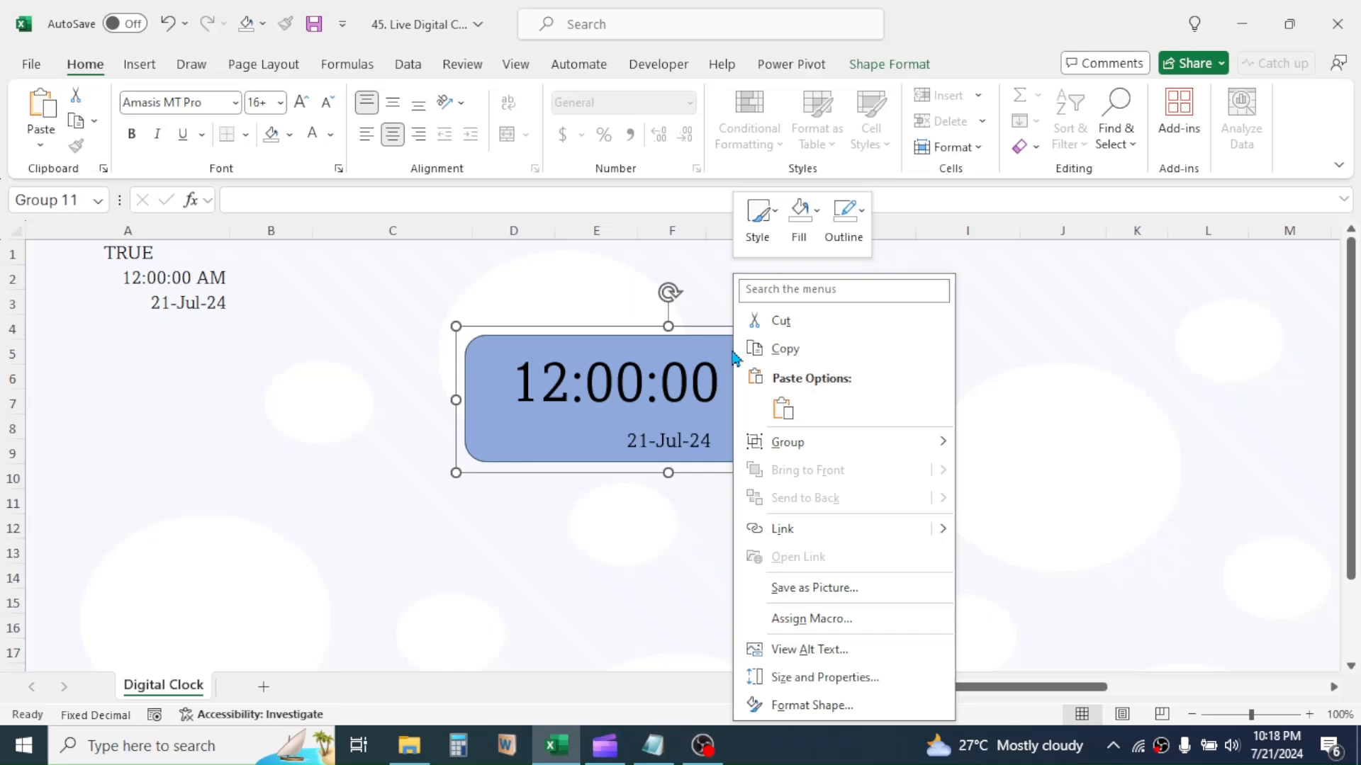
{"action": "left_click", "coordinate": [812, 618]}
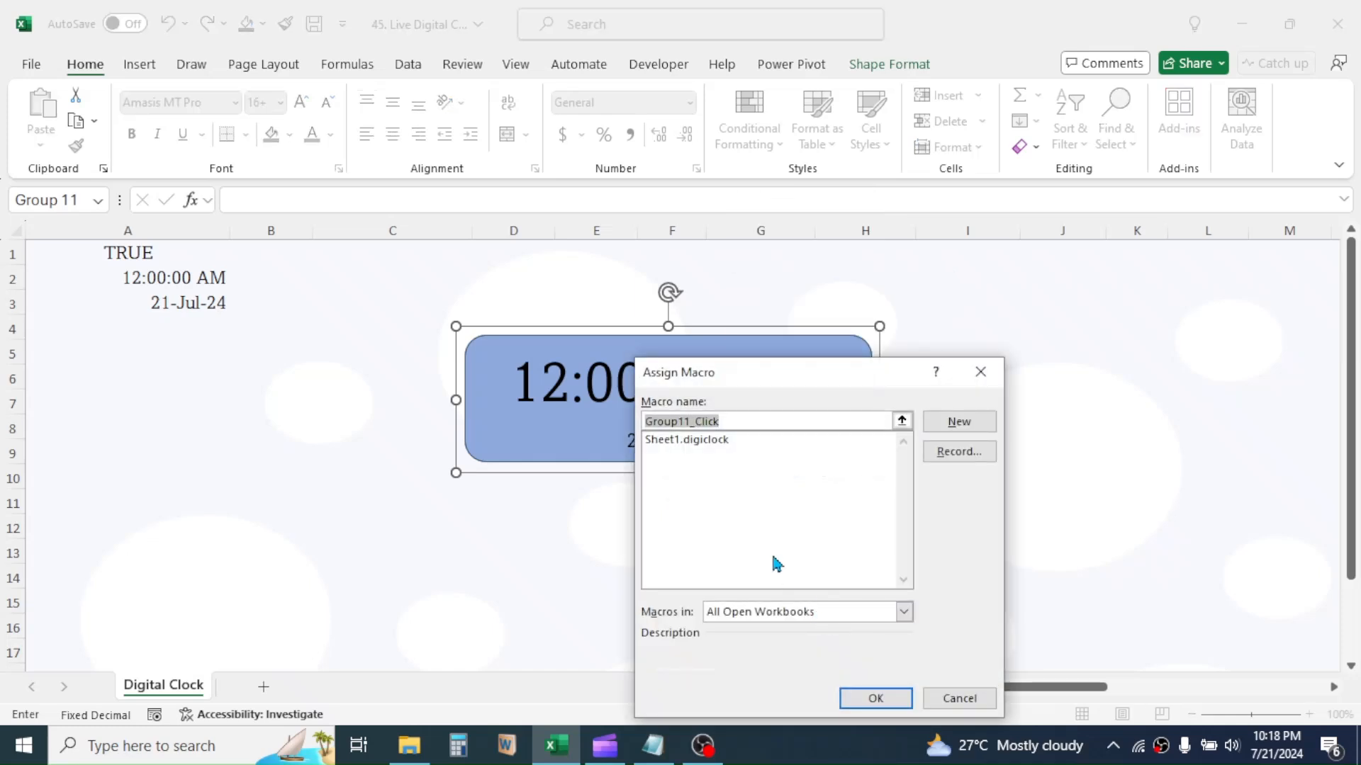
{"action": "left_click", "coordinate": [686, 439]}
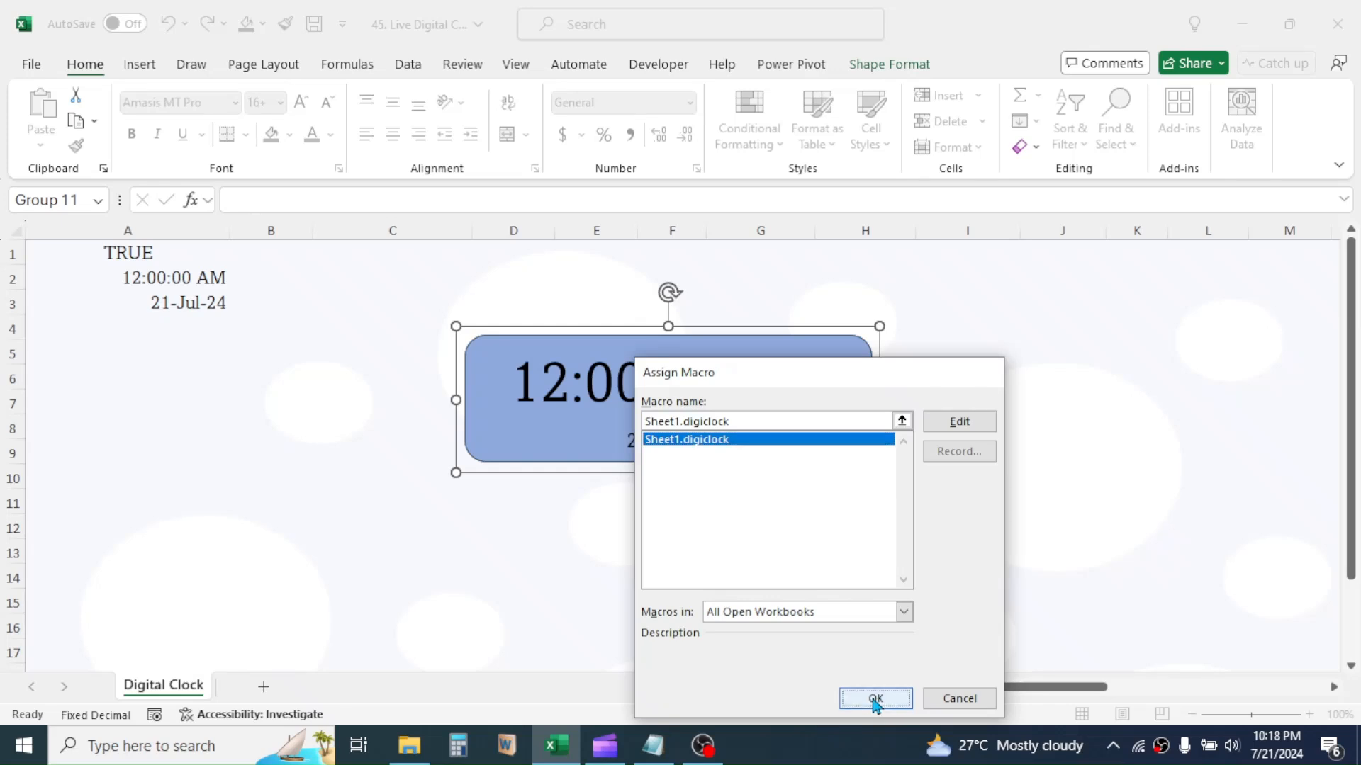
{"action": "left_click", "coordinate": [874, 698]}
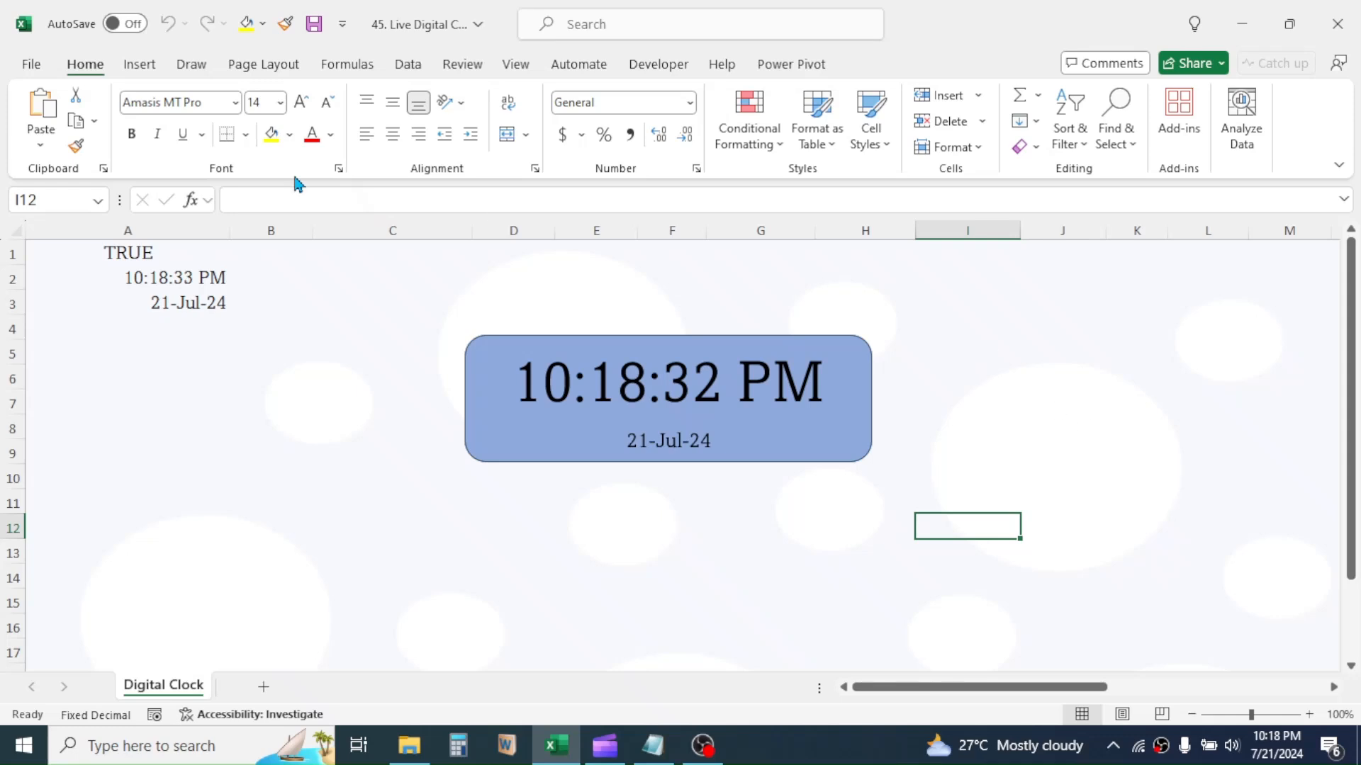
Save the workbook as an Excel Macro-Enabled Workbook (*.xlsm)
{"action": "left_click", "coordinate": [29, 65]}
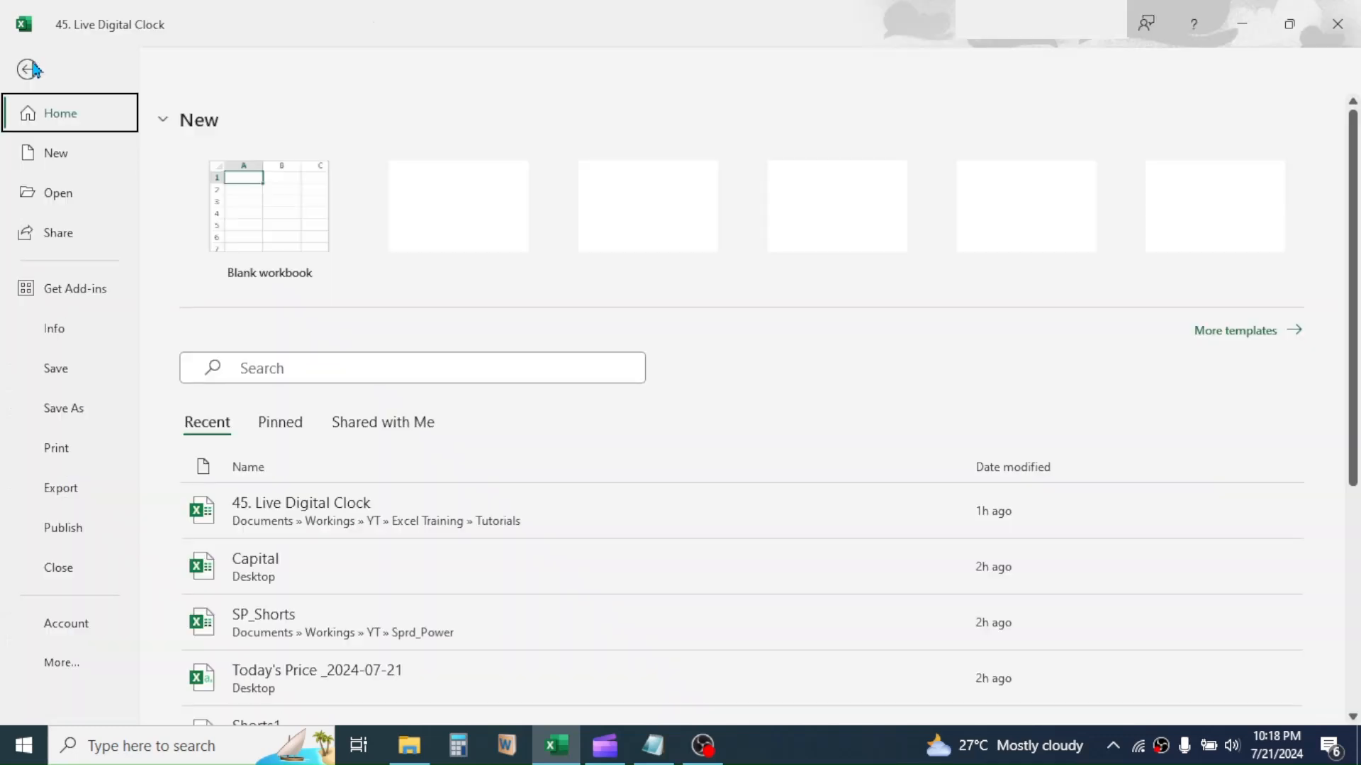
{"action": "left_click", "coordinate": [63, 408]}
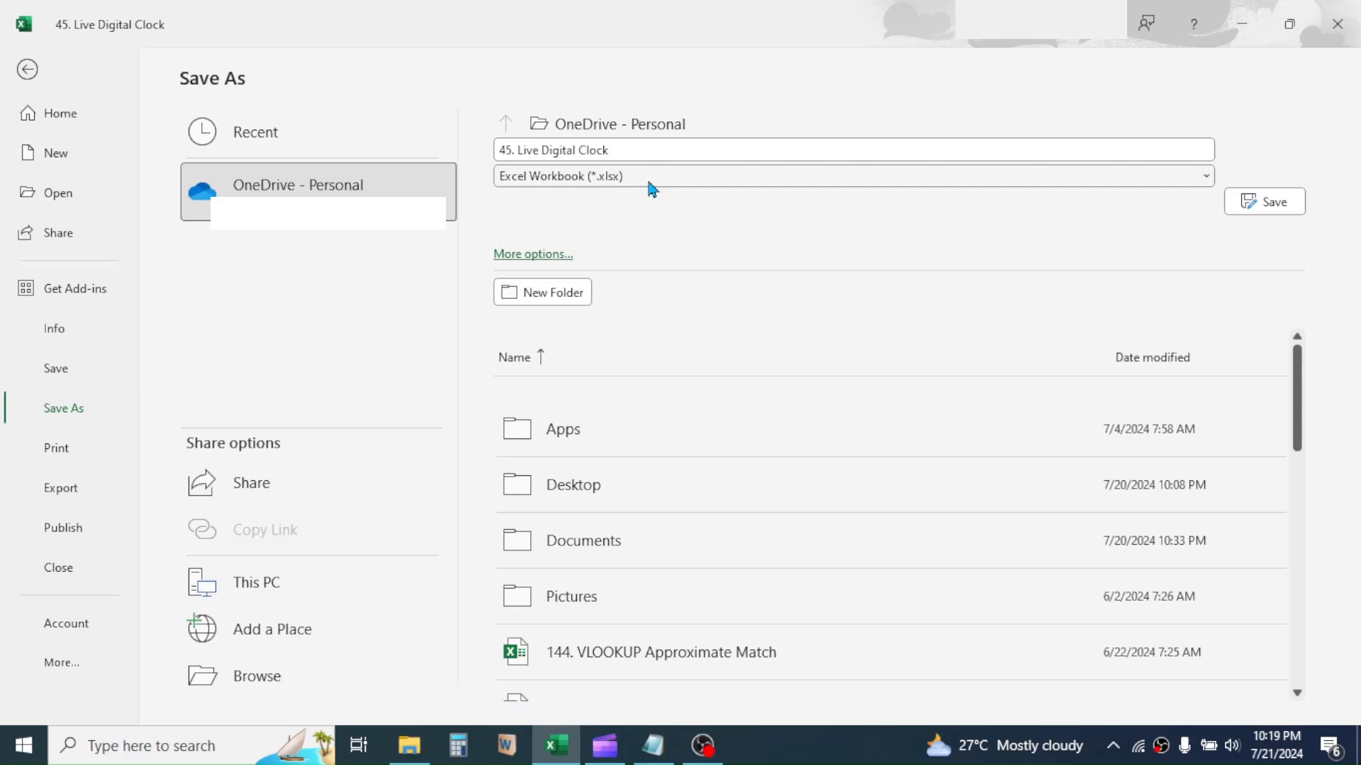
{"action": "left_click", "coordinate": [853, 177]}
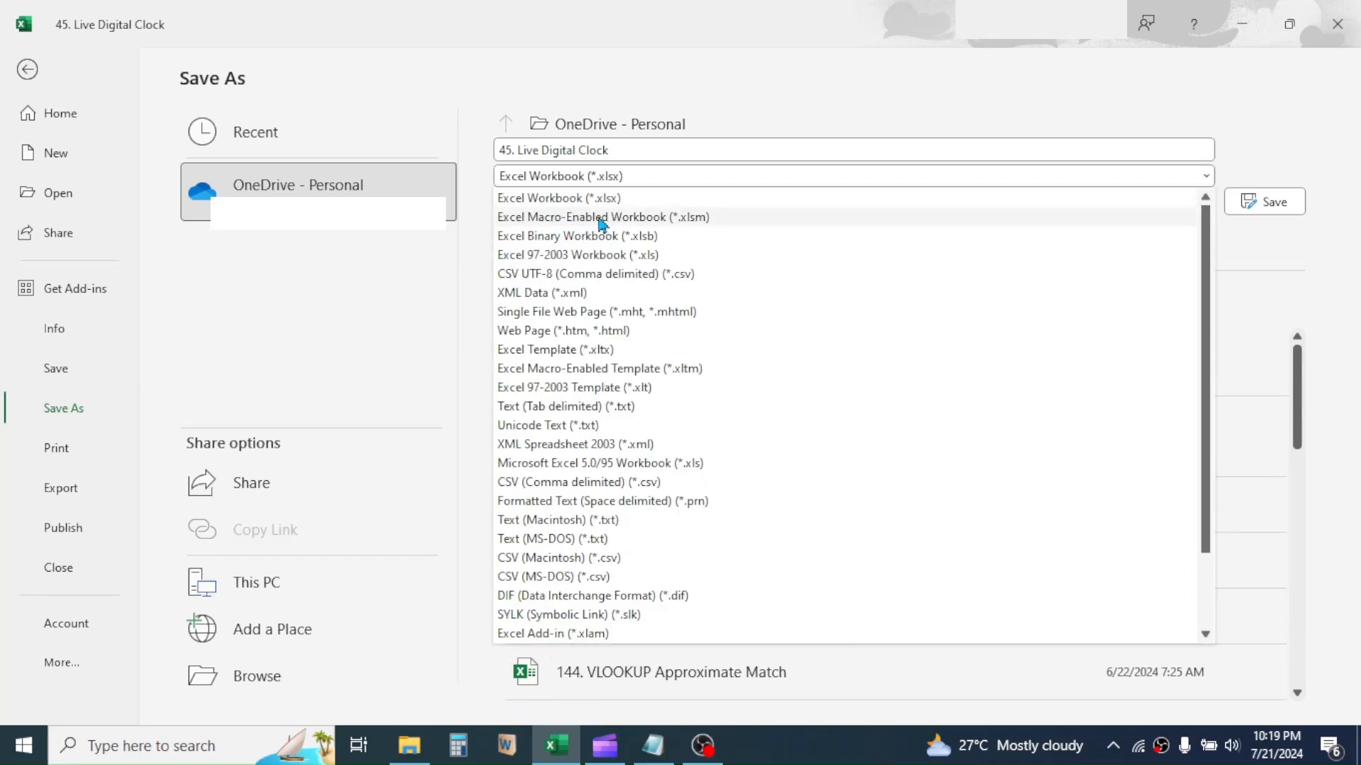
{"action": "left_click", "coordinate": [583, 217]}
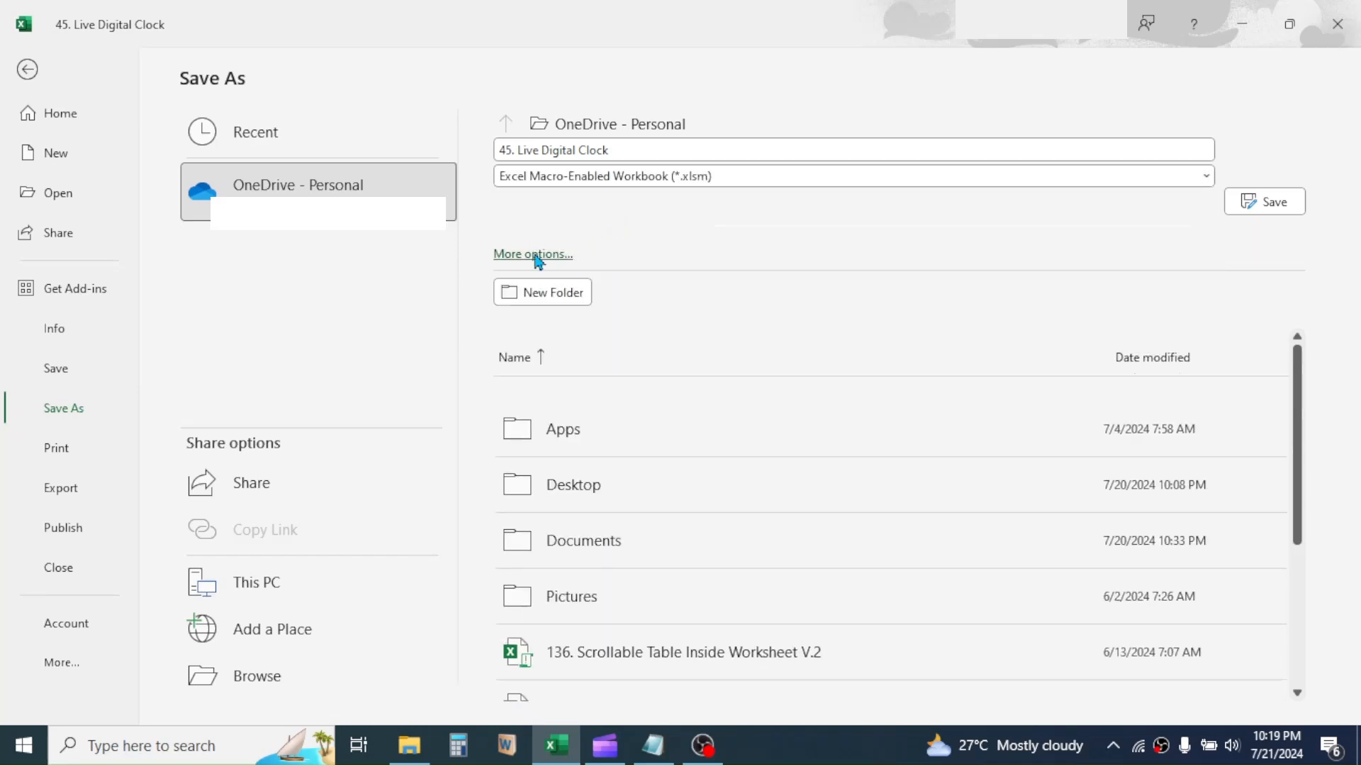
{"action": "left_click", "coordinate": [532, 254]}
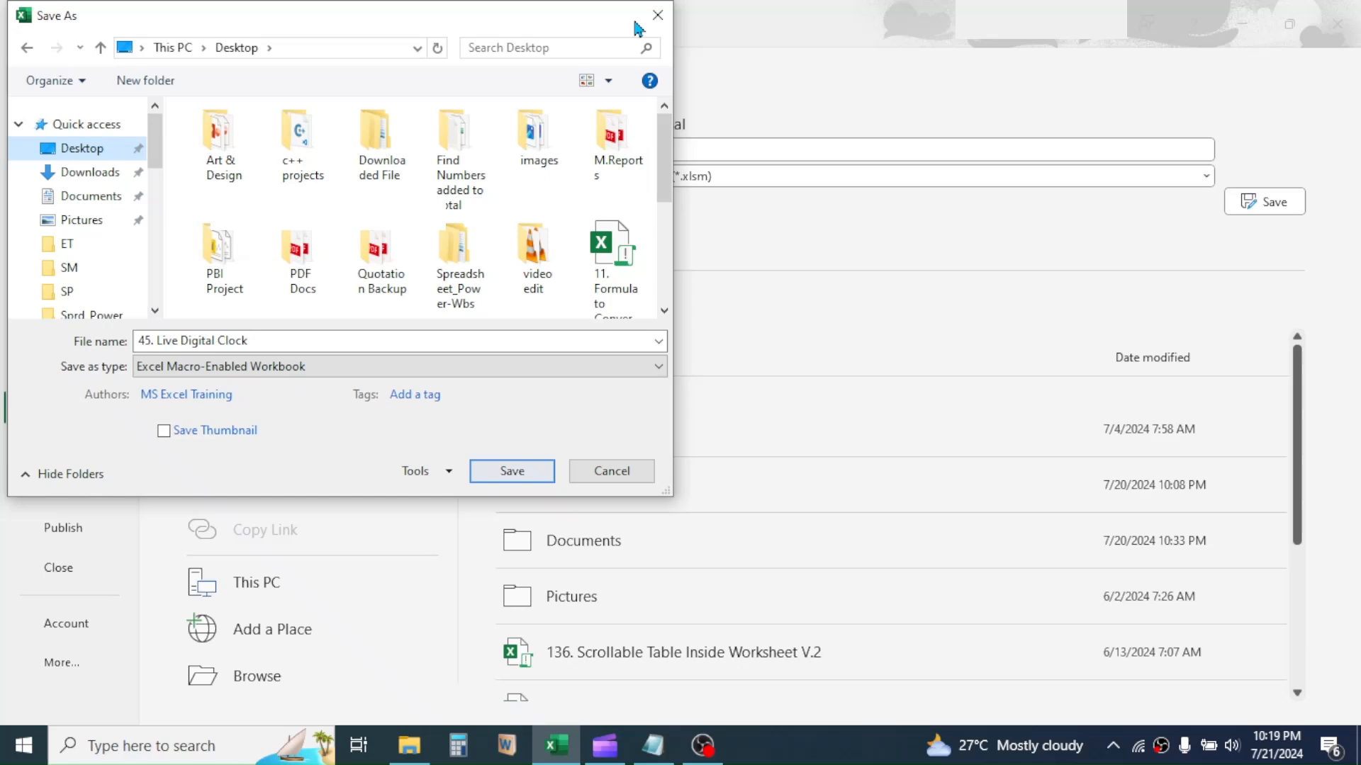
{"action": "left_click", "coordinate": [511, 471]}
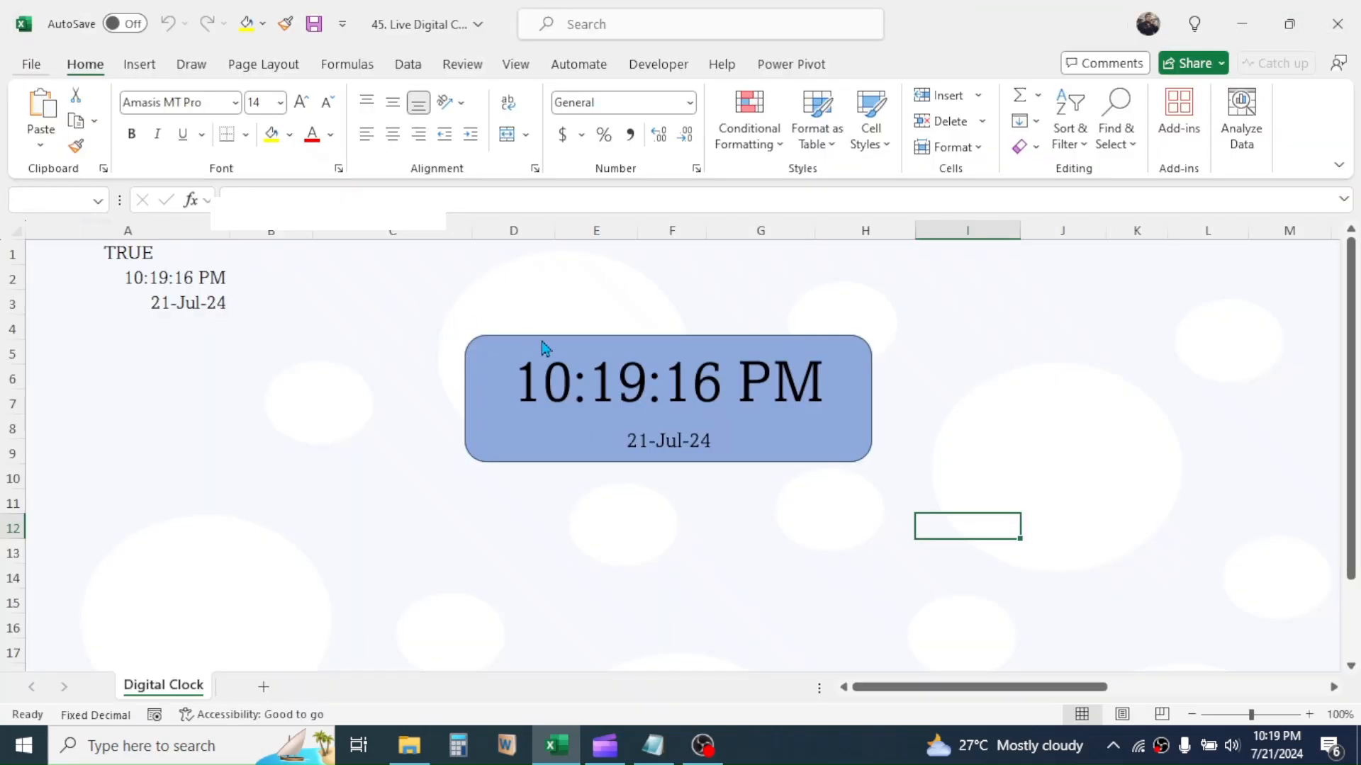